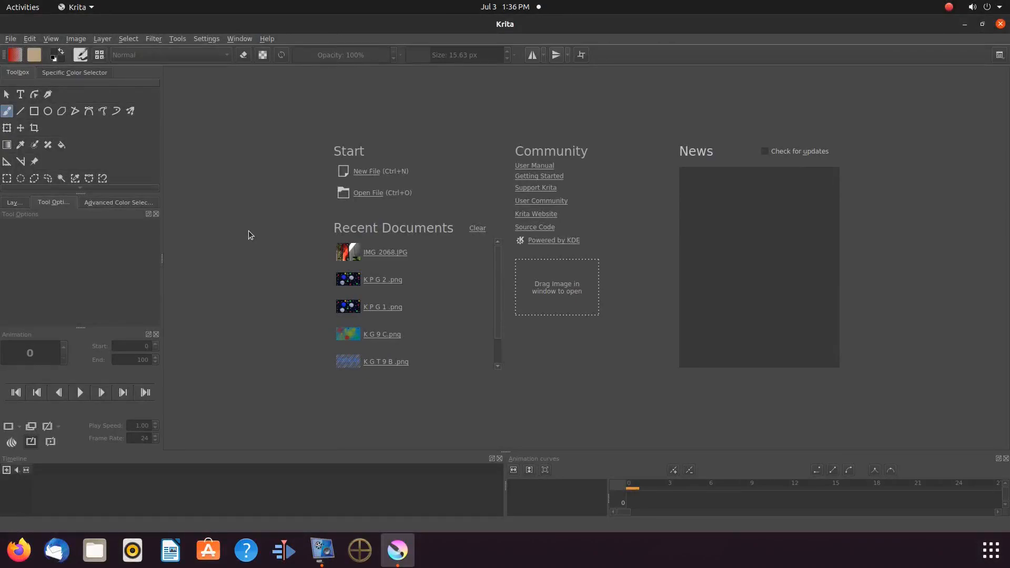
mouse_move(353, 181)
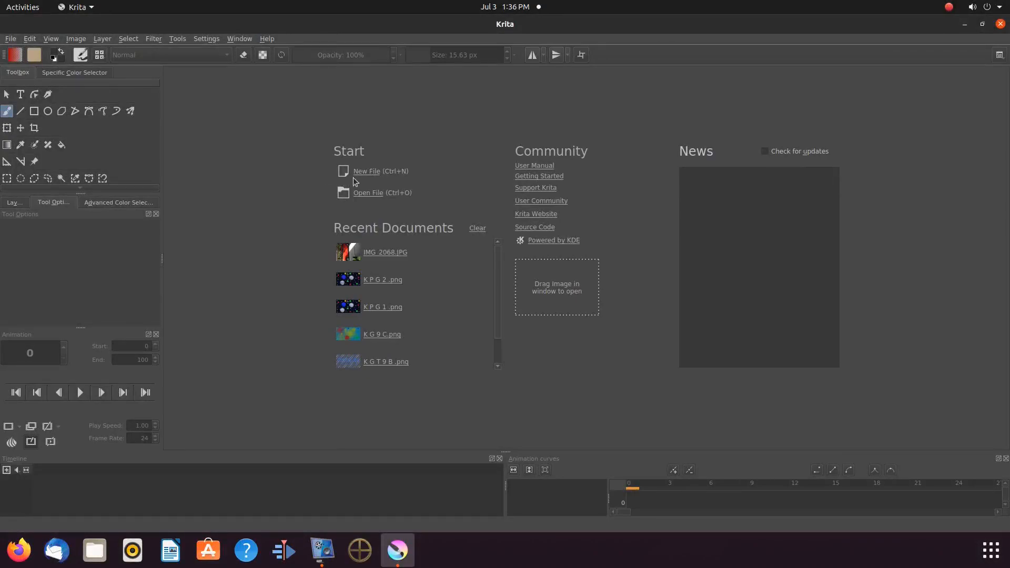
mouse_move(362, 176)
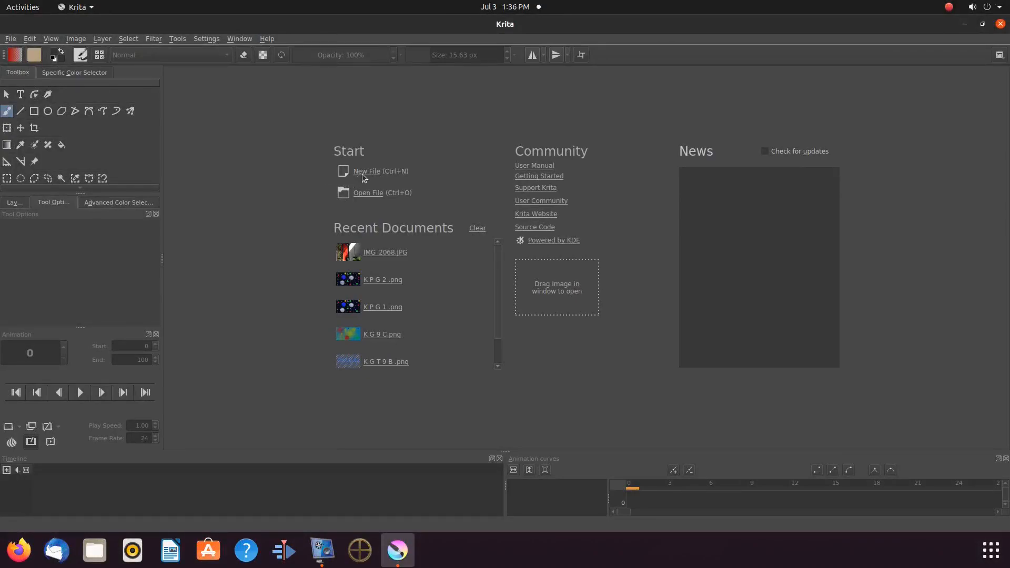
Create a new 1920×1080 RGB/Alpha document from the start screen
left_click(367, 172)
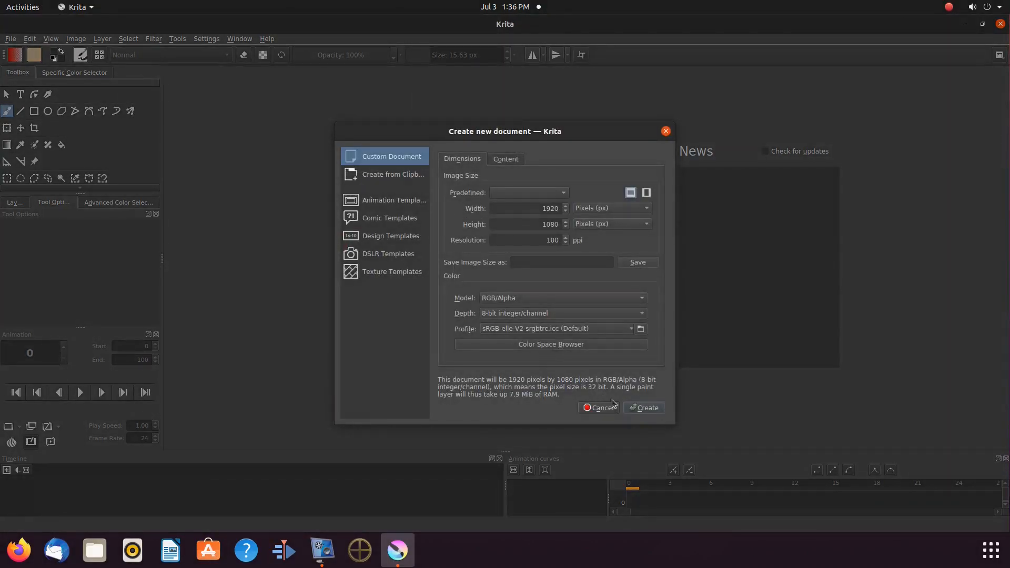
left_click(643, 407)
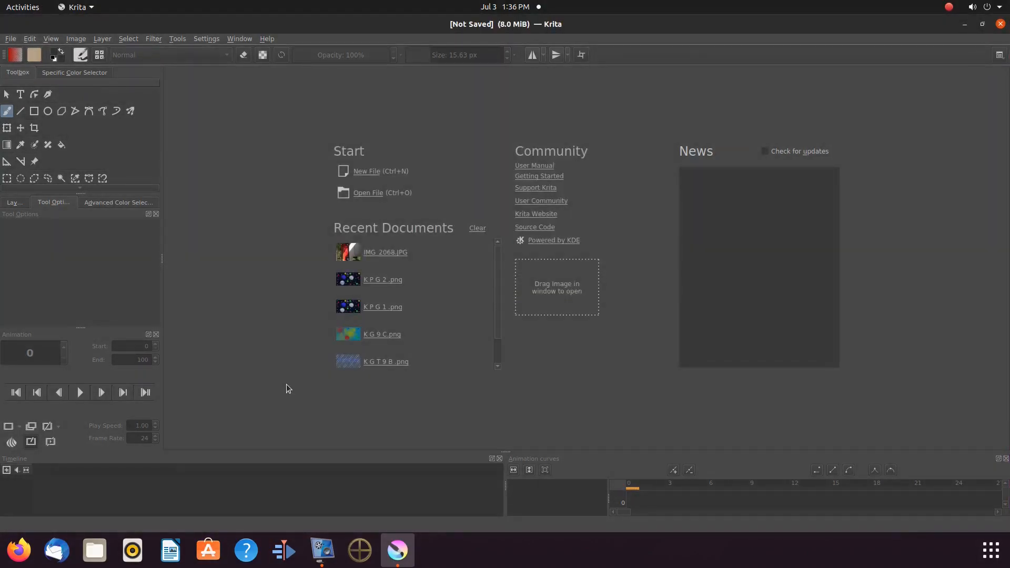
Browse the fill patterns list to the sandy HR Wall Paper pattern
left_click(366, 170)
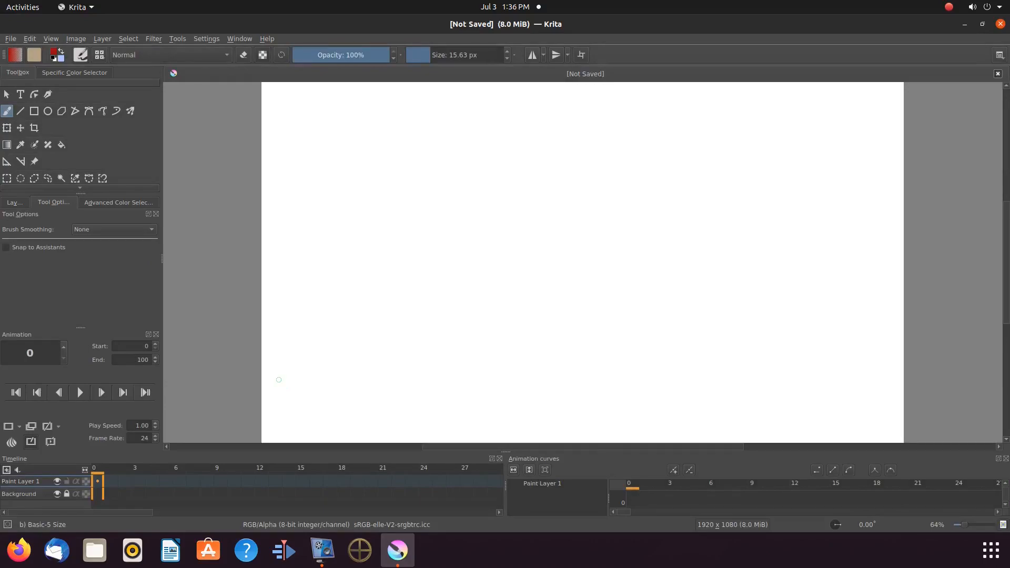
mouse_move(179, 228)
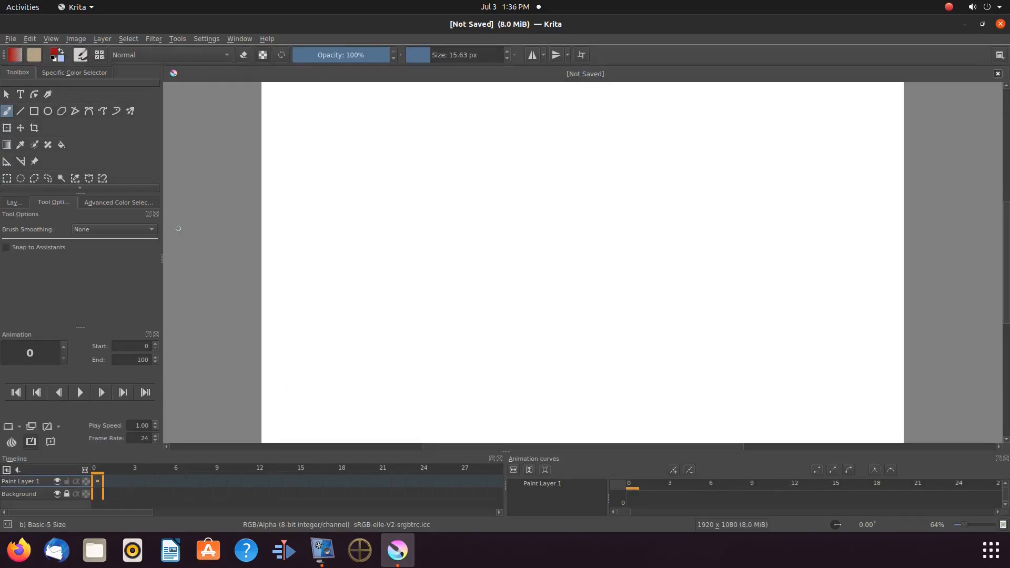
mouse_move(142, 166)
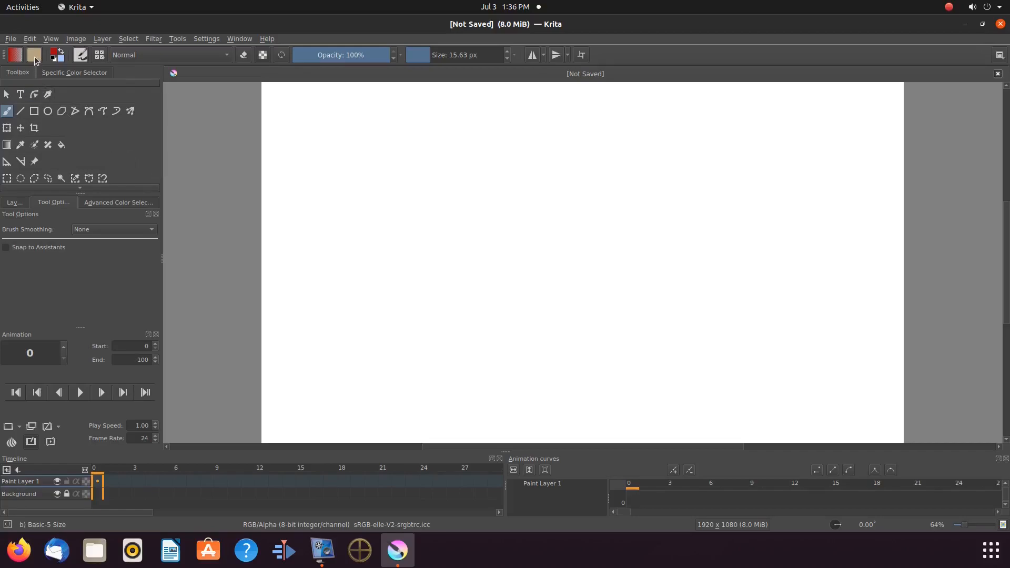
mouse_move(34, 55)
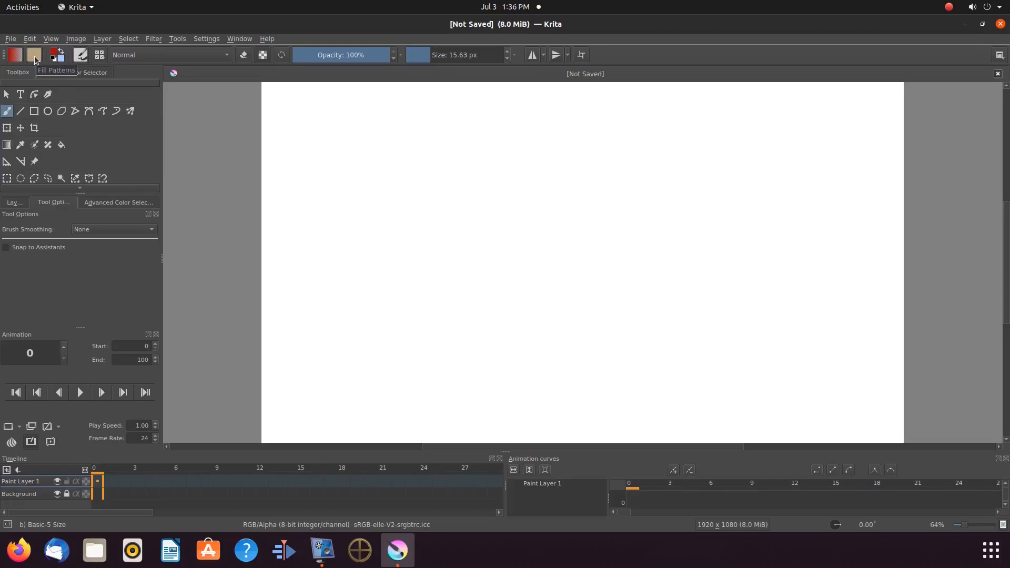
left_click(35, 54)
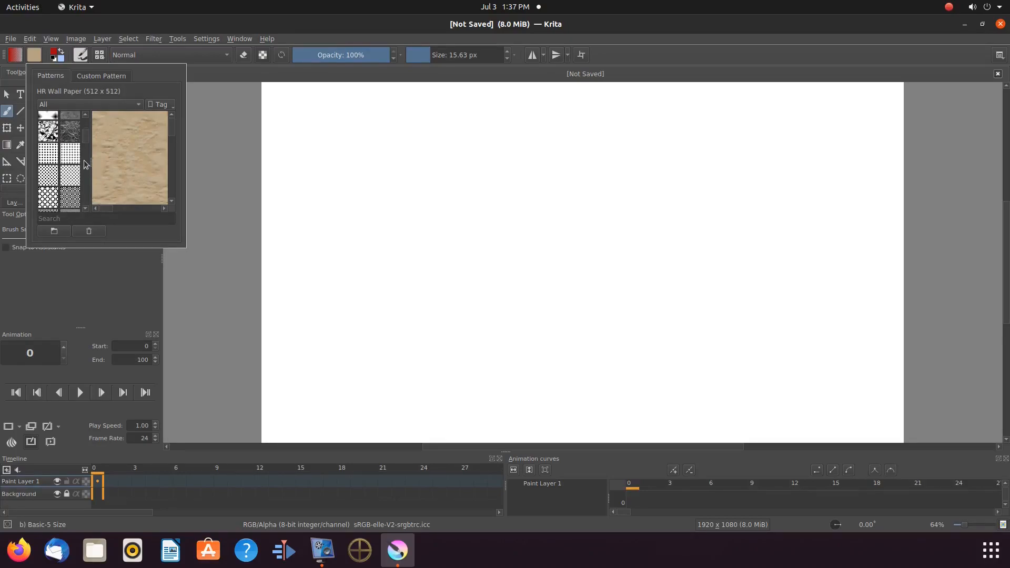
scroll("down", 3)
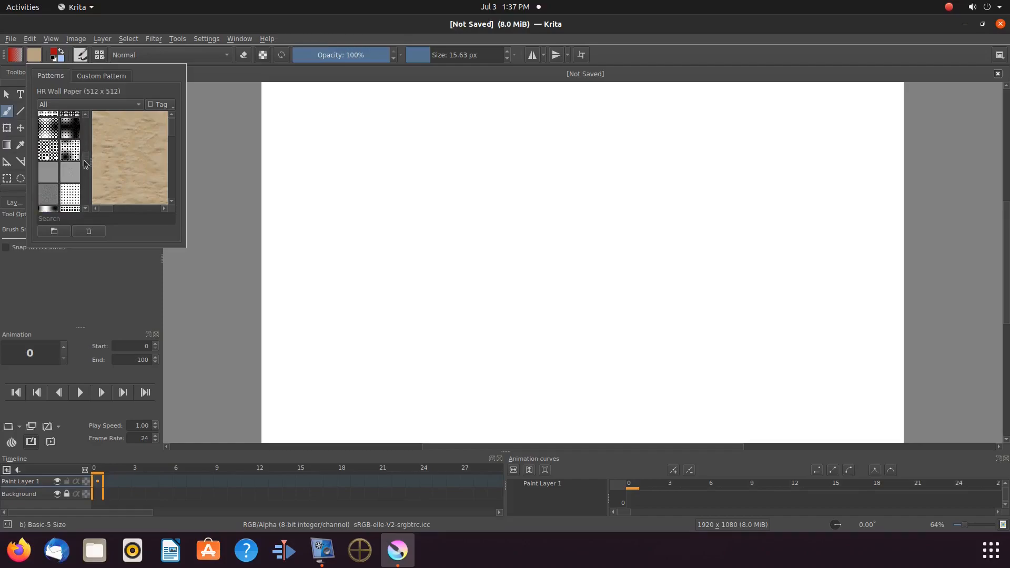
scroll("up", 3)
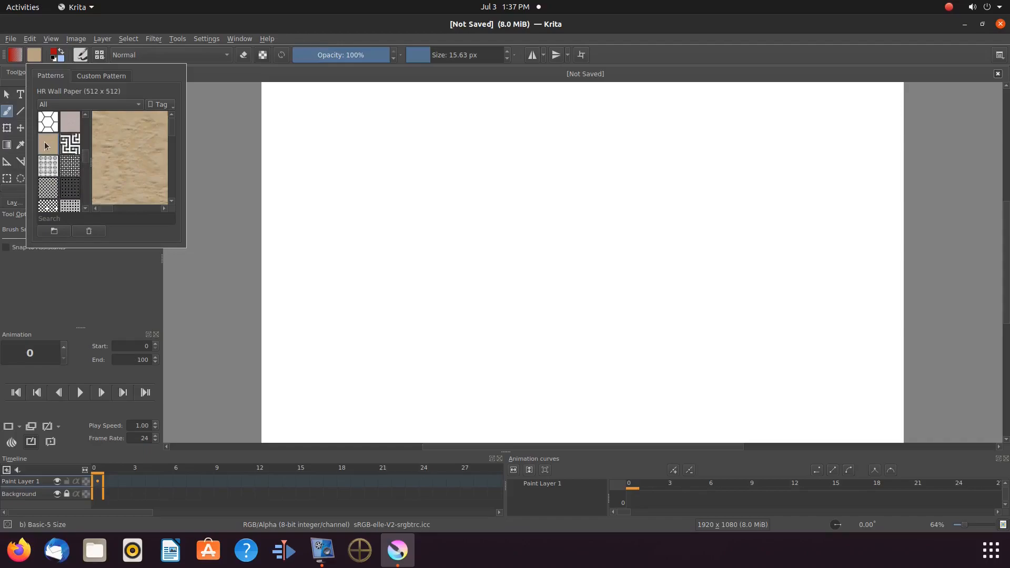
mouse_move(47, 143)
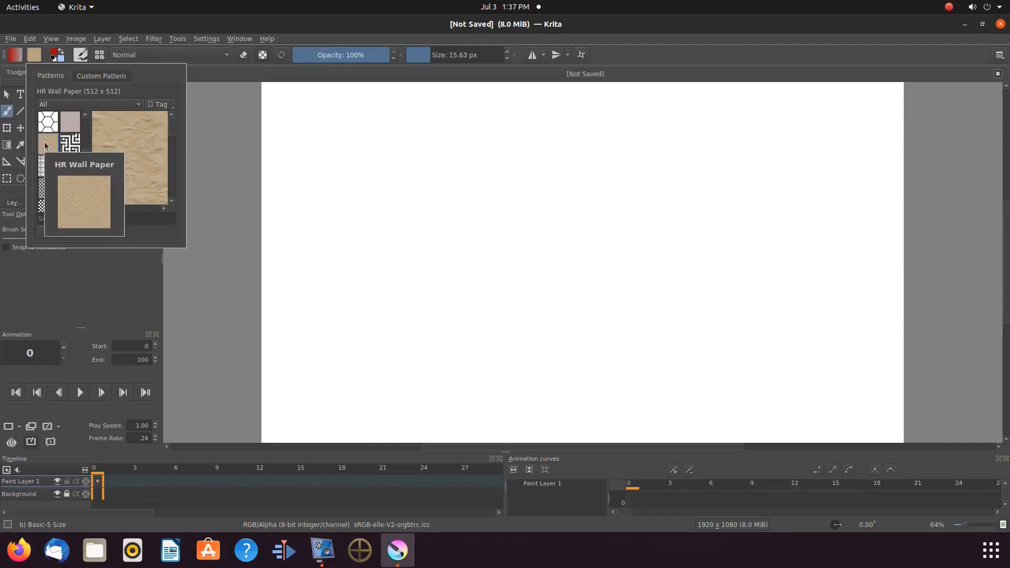
left_click(33, 111)
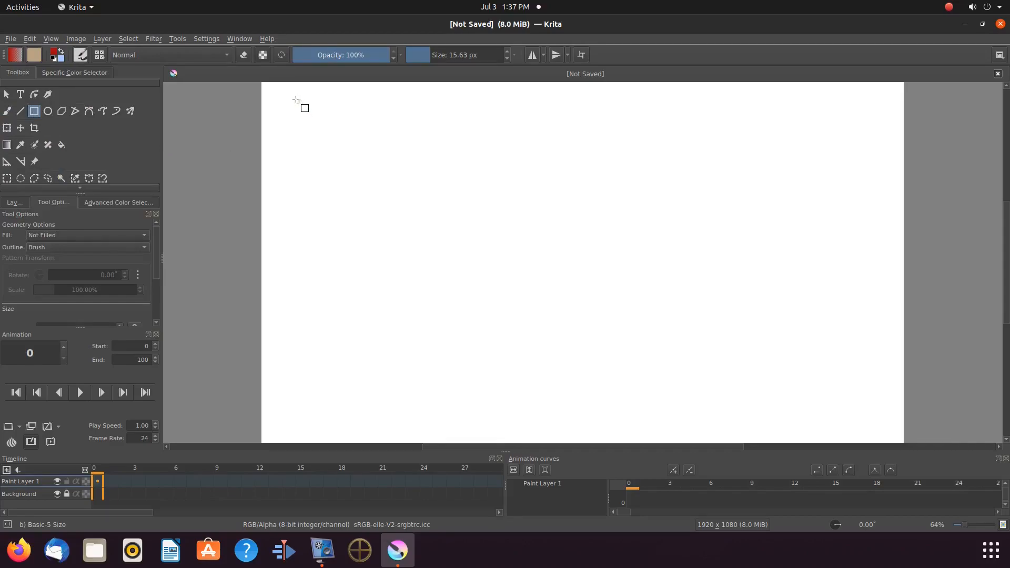
mouse_move(340, 134)
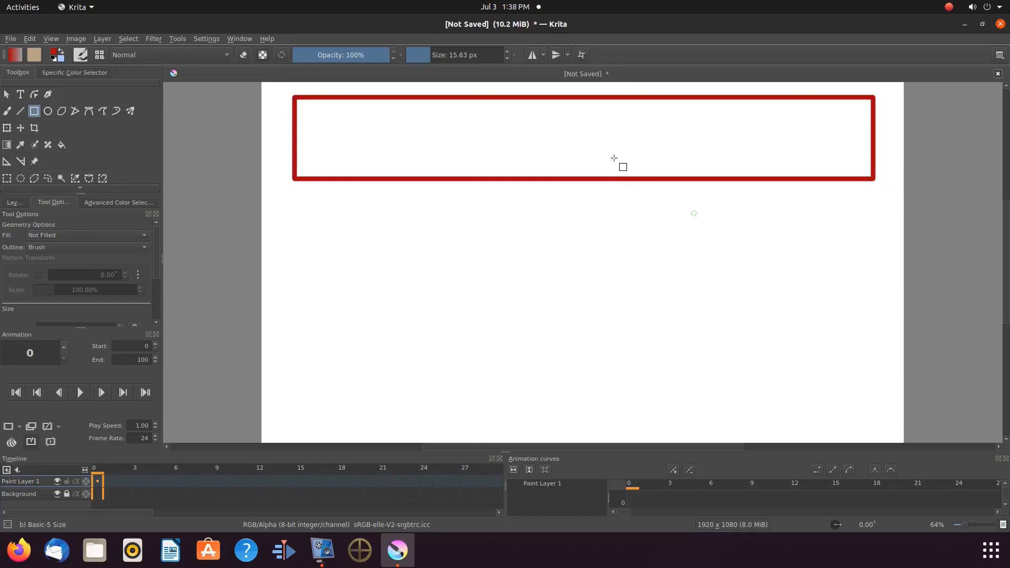
mouse_move(512, 138)
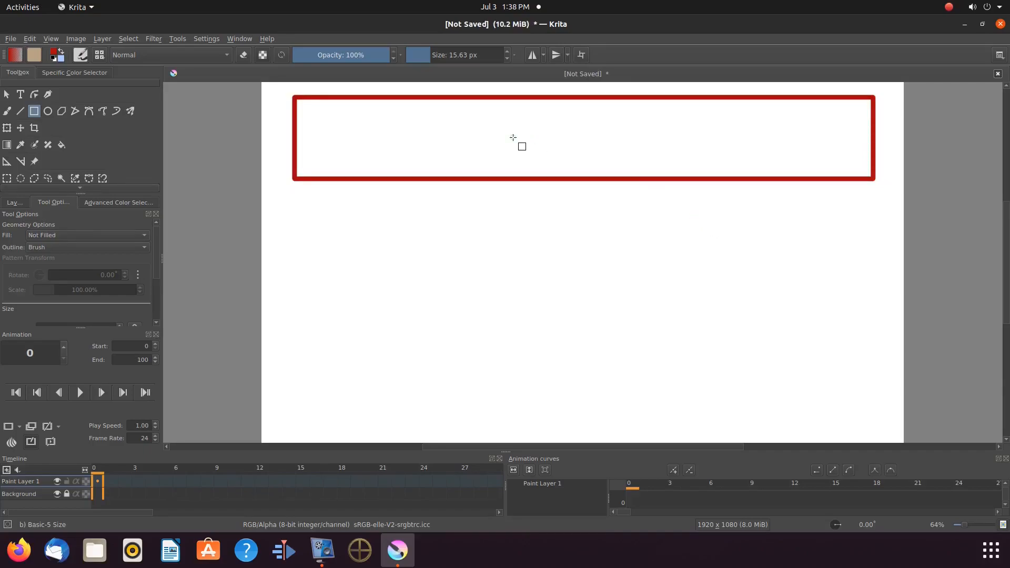
mouse_move(231, 160)
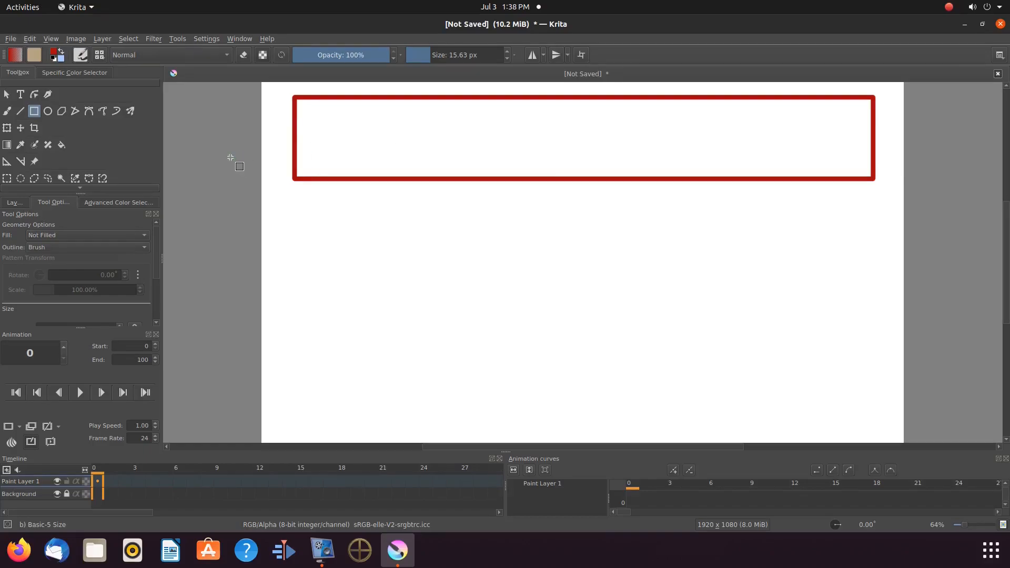
key("ctrl+z")
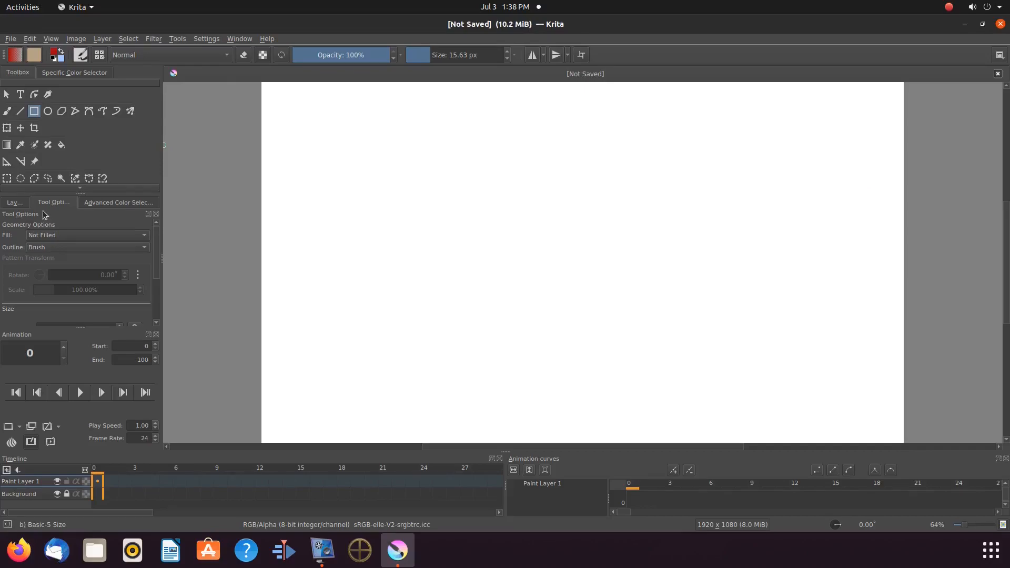
mouse_move(53, 202)
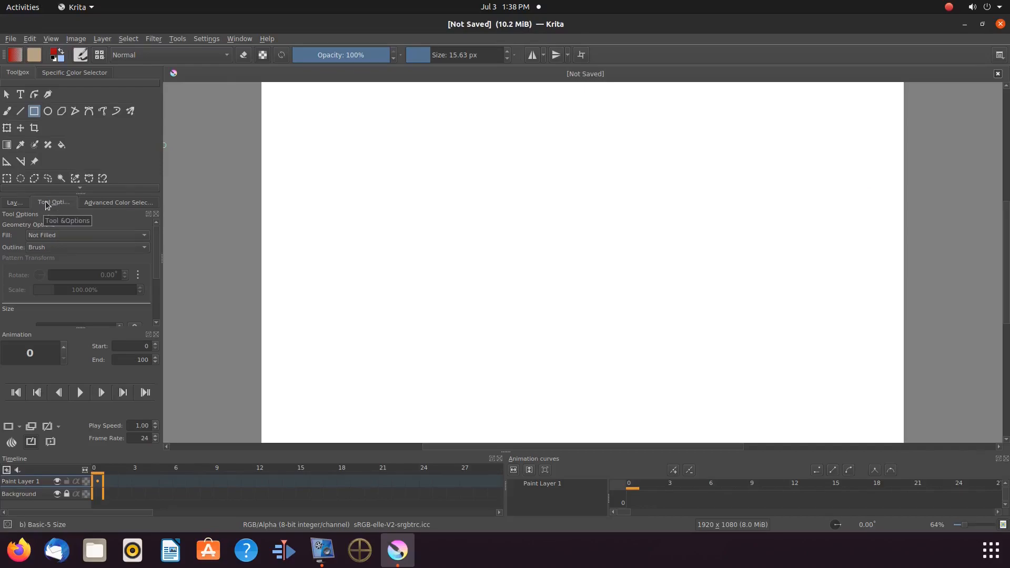
mouse_move(109, 233)
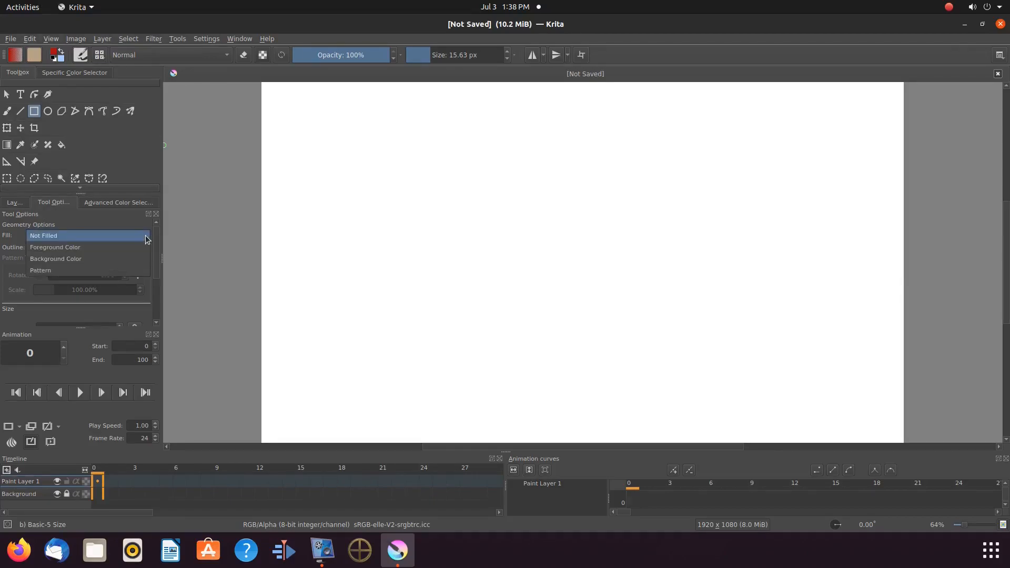
mouse_move(126, 270)
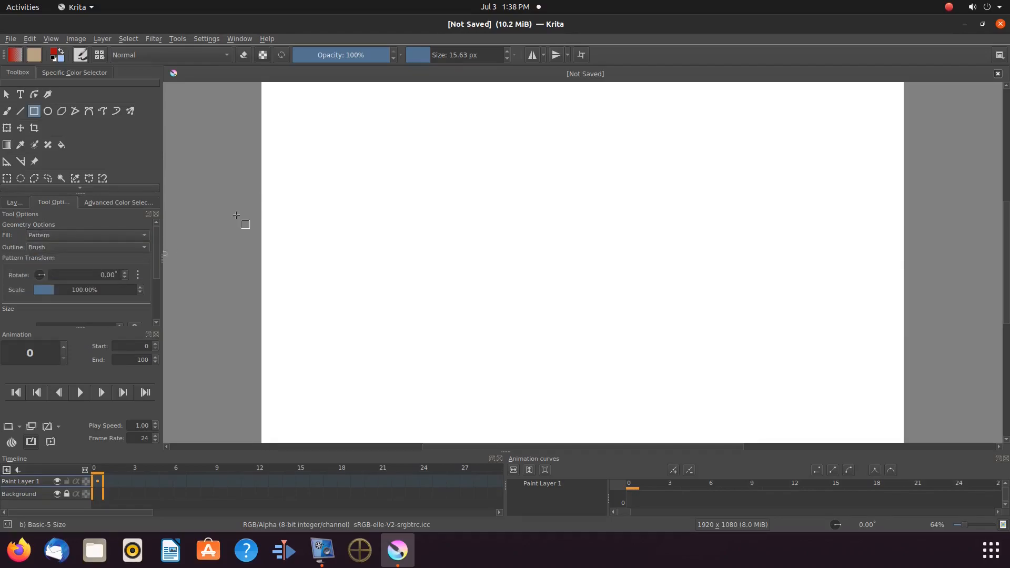
mouse_move(307, 116)
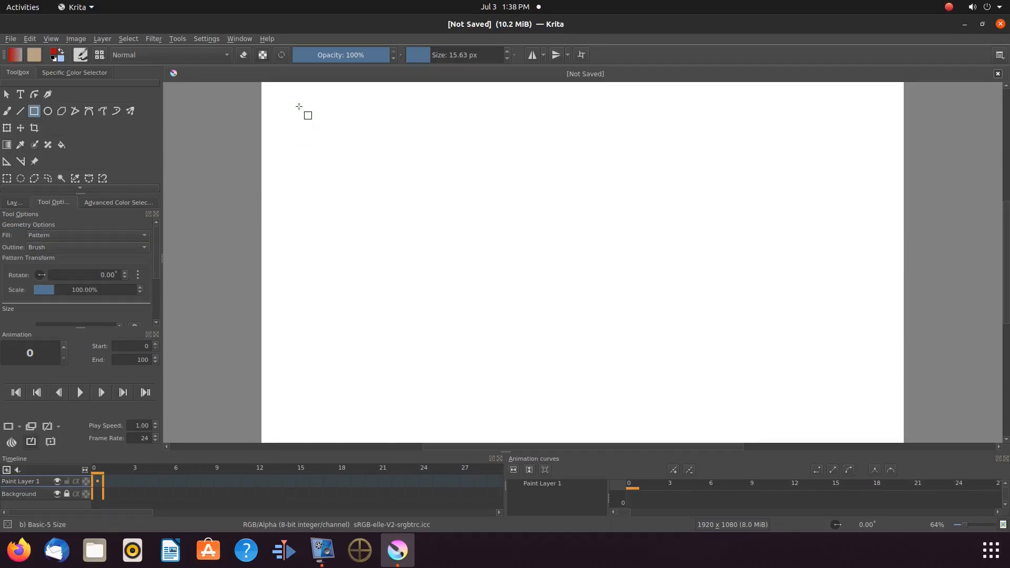
Drag a sand-patterned, red-outlined rectangle across the top of the canvas
left_click_drag(298, 107, 334, 125)
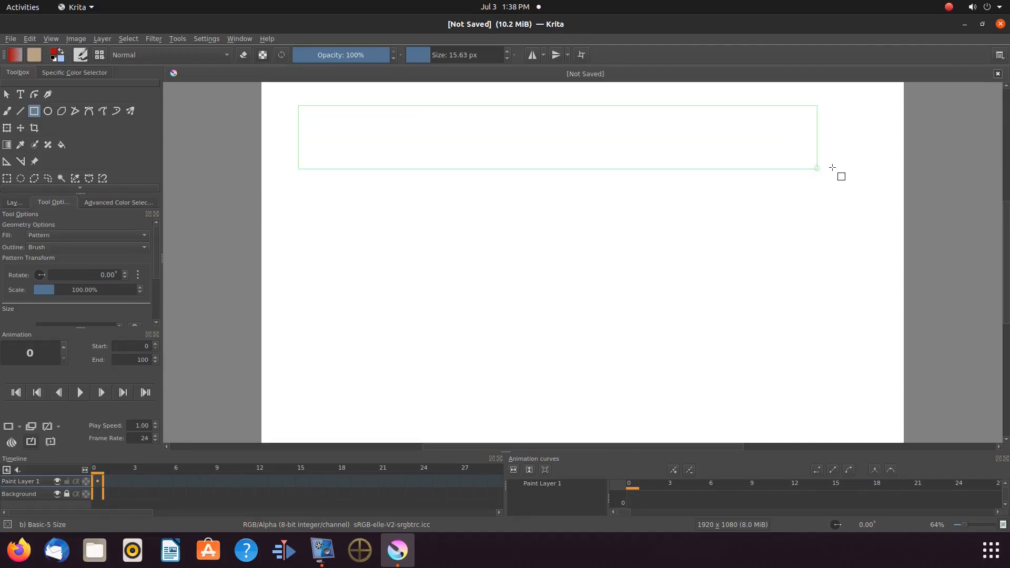
left_click_drag(299, 106, 816, 167)
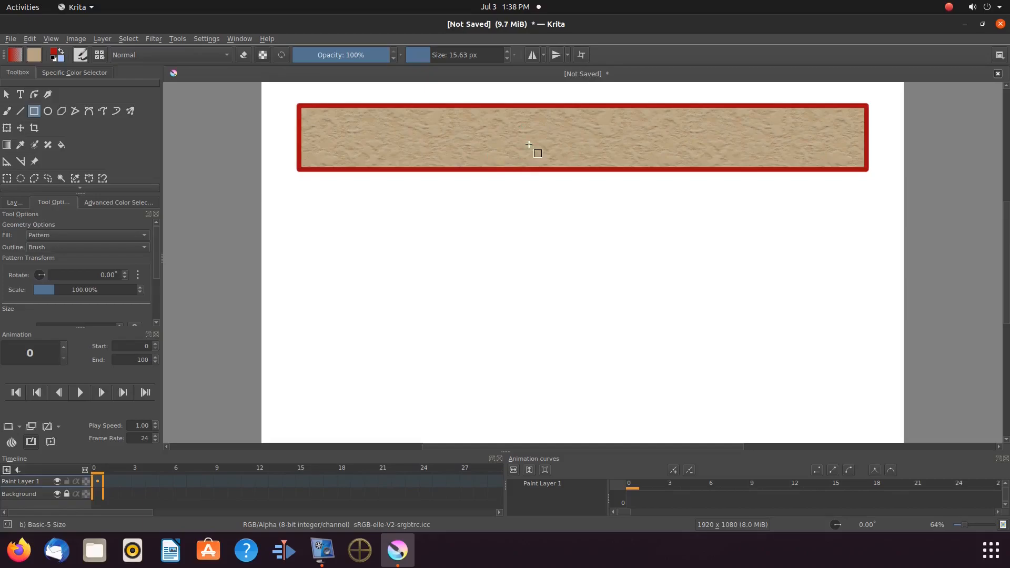
mouse_move(280, 155)
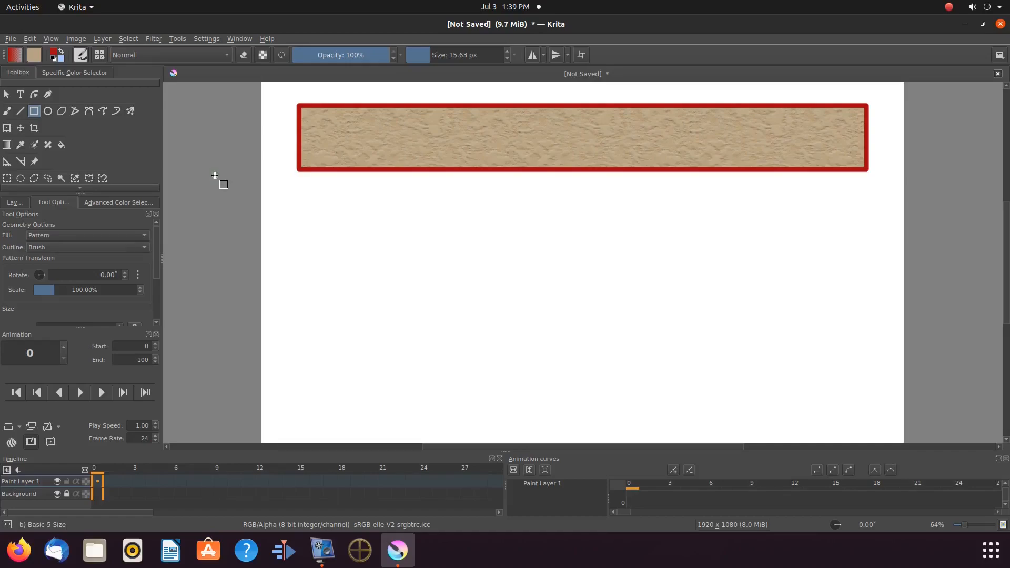
mouse_move(172, 157)
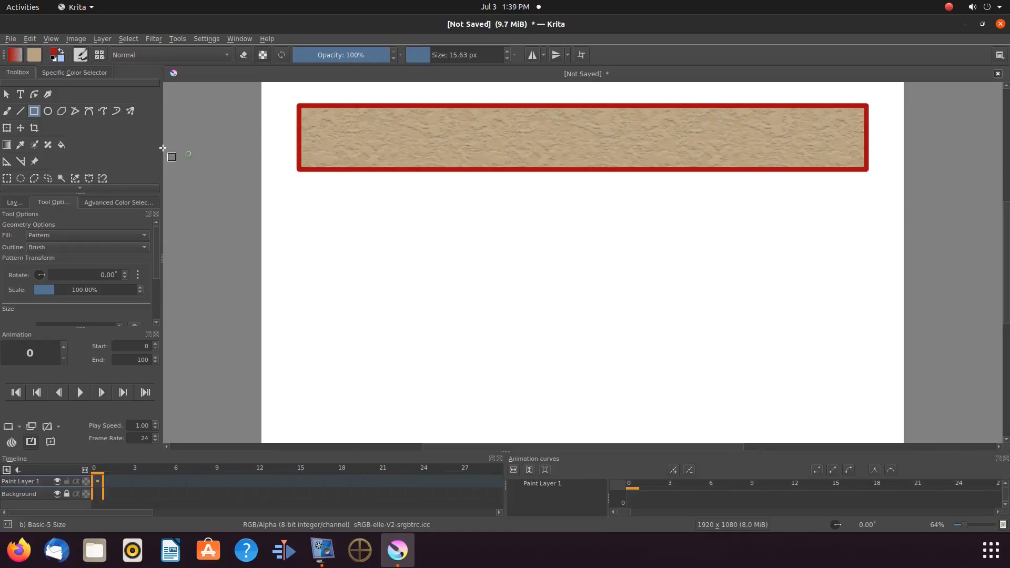
mouse_move(33, 55)
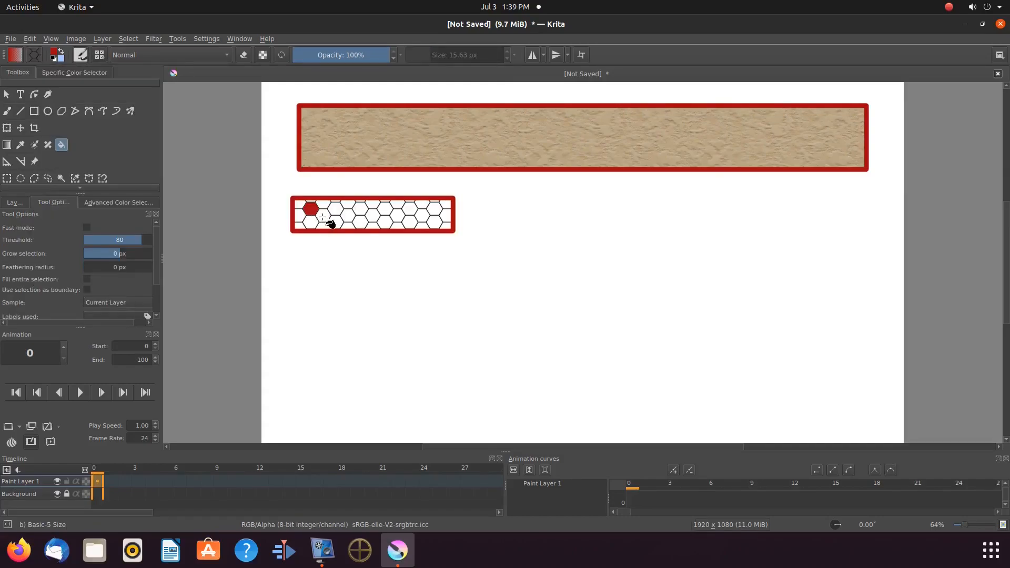
Fill another hexagon cell in the lower rectangle red
left_click(346, 215)
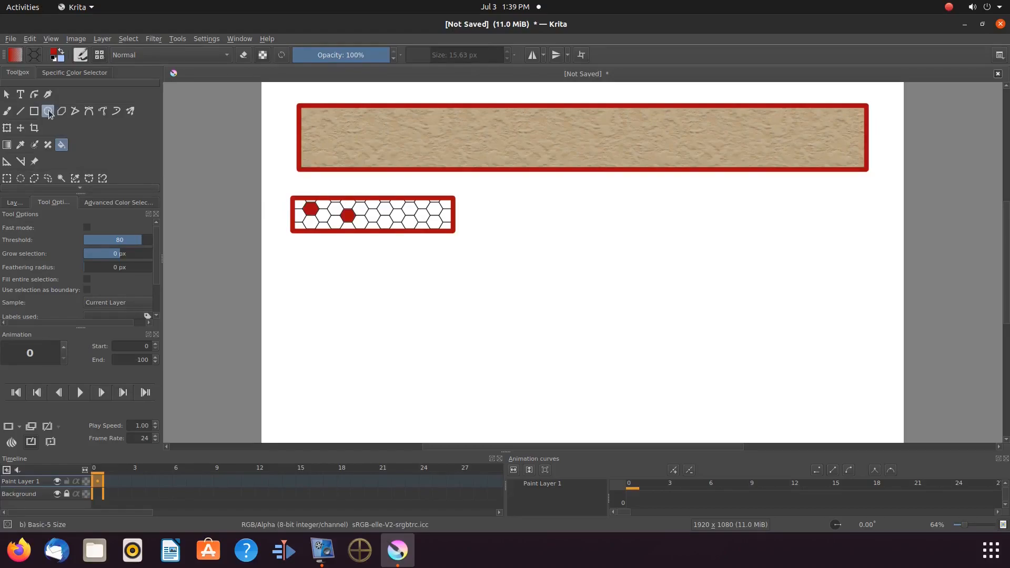
left_click(49, 112)
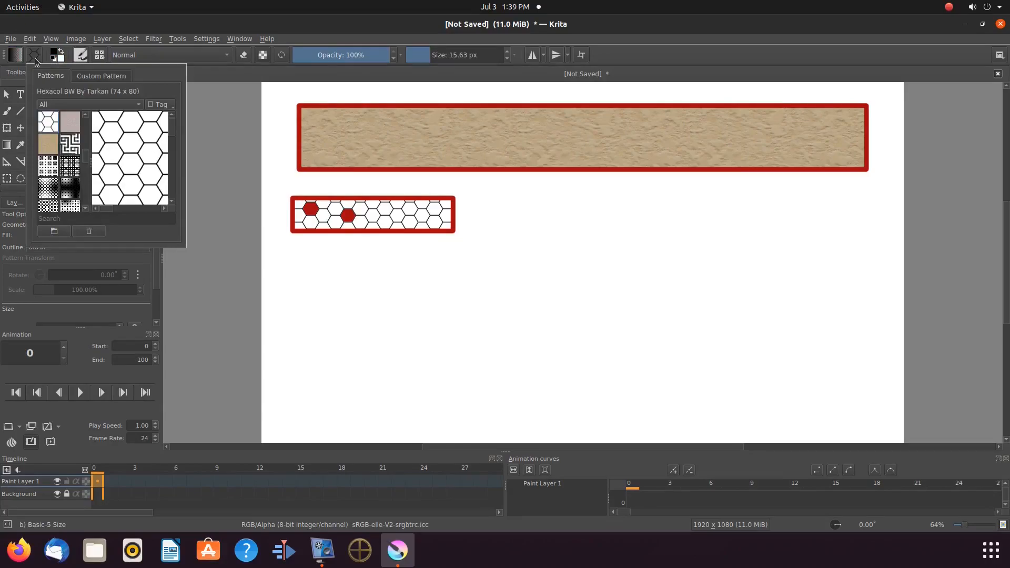
mouse_move(109, 134)
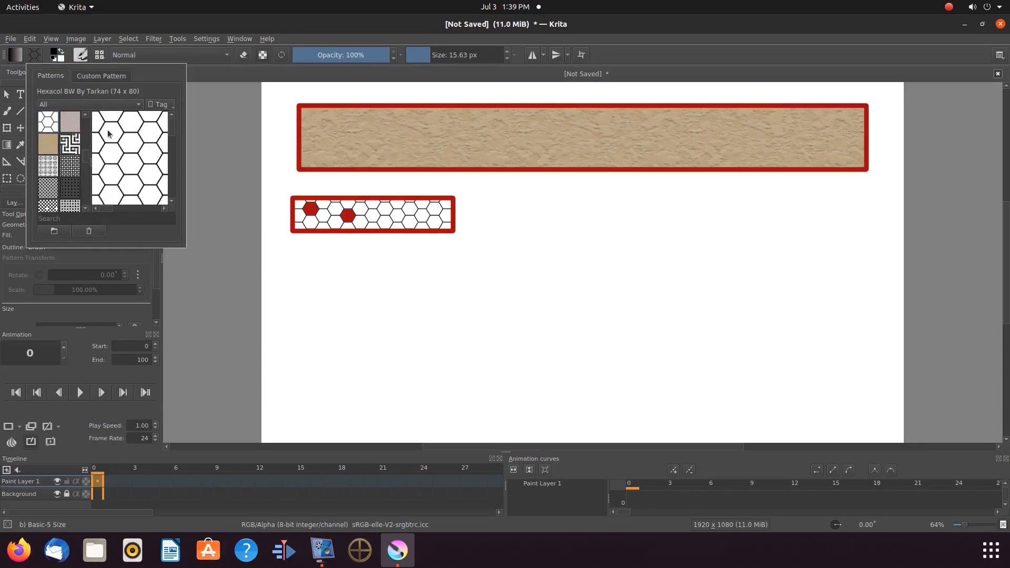
mouse_move(117, 159)
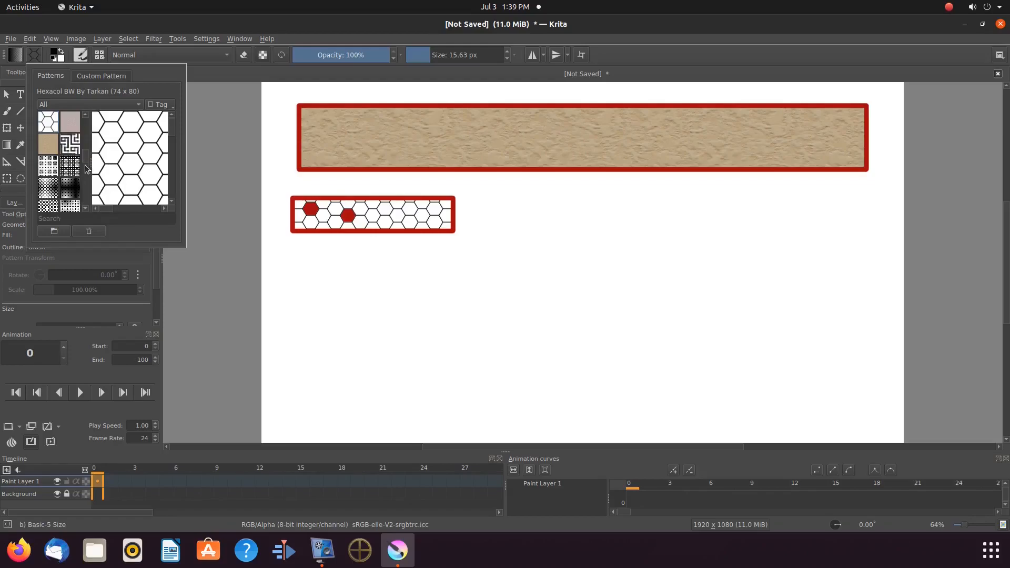
Give the ellipse a star pattern fill beside the hexagon rectangle
scroll("down", 3)
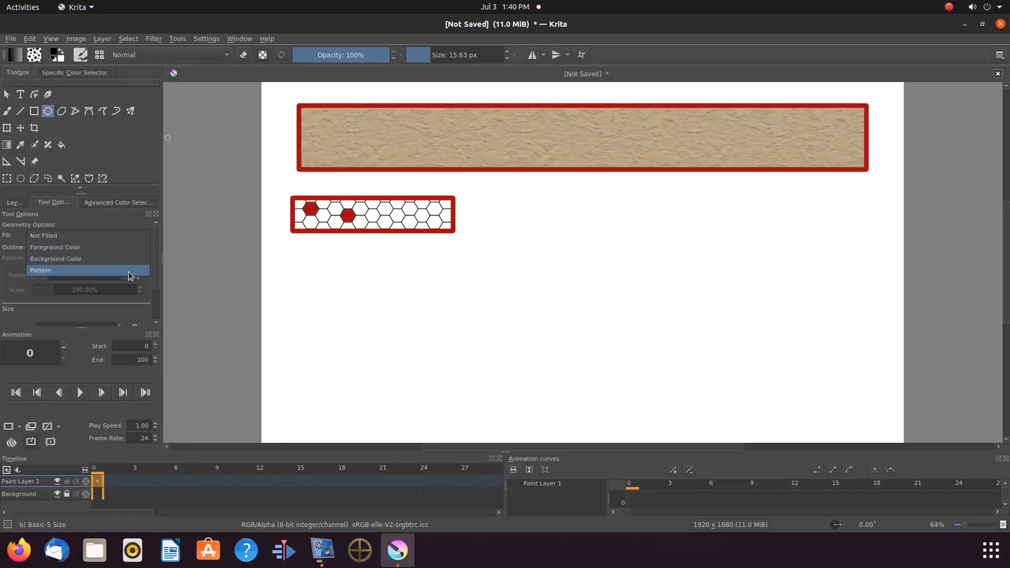
left_click(40, 270)
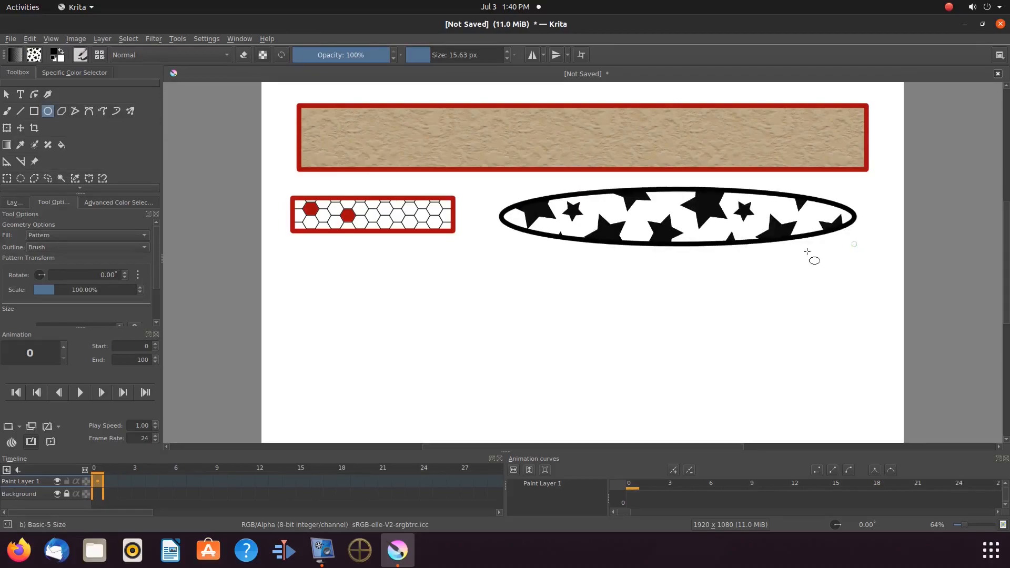
mouse_move(603, 277)
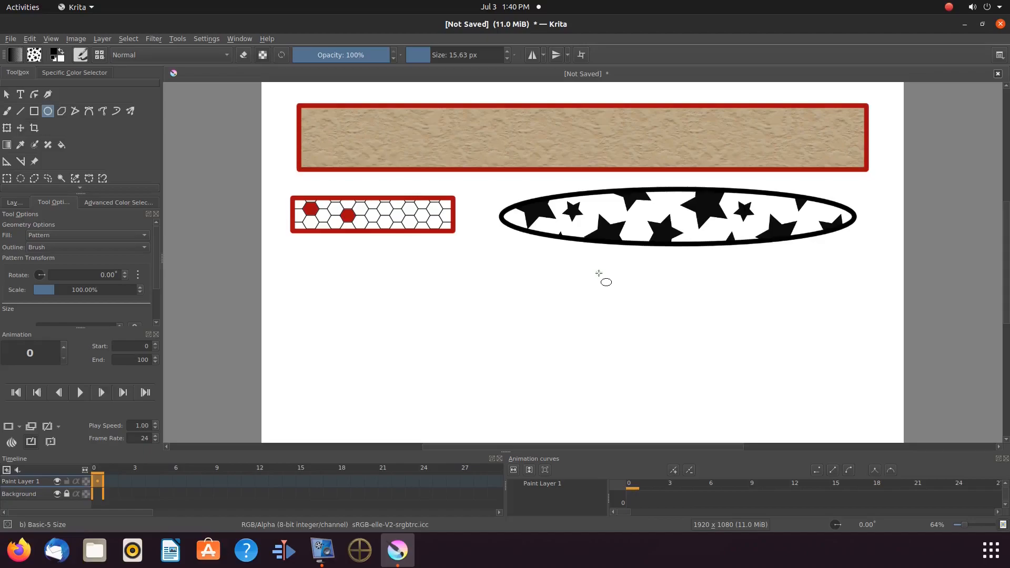
left_click(60, 144)
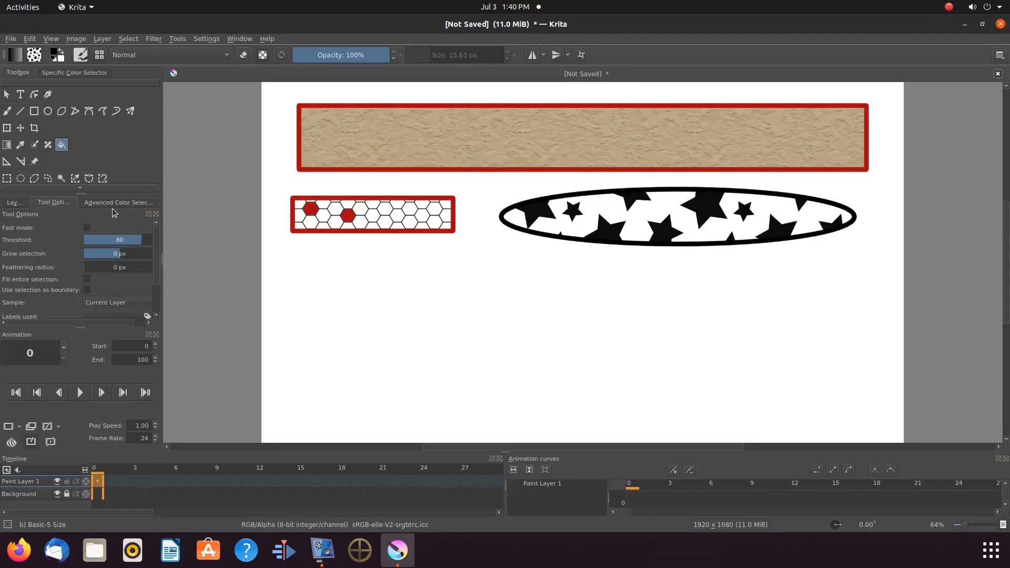
Pick a new colour from the Advanced Color Selector wheel for the ellipse
left_click(118, 202)
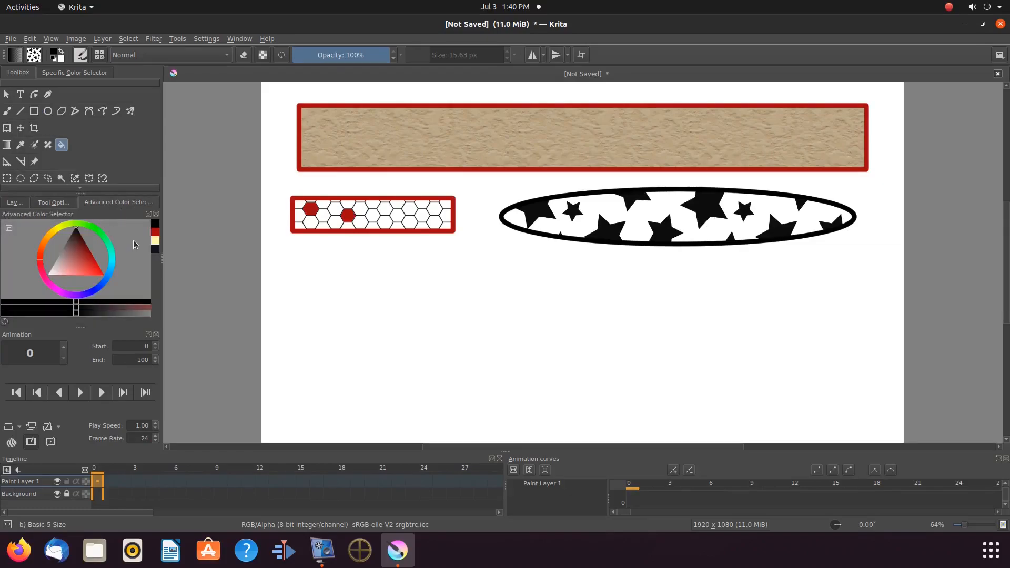
mouse_move(105, 290)
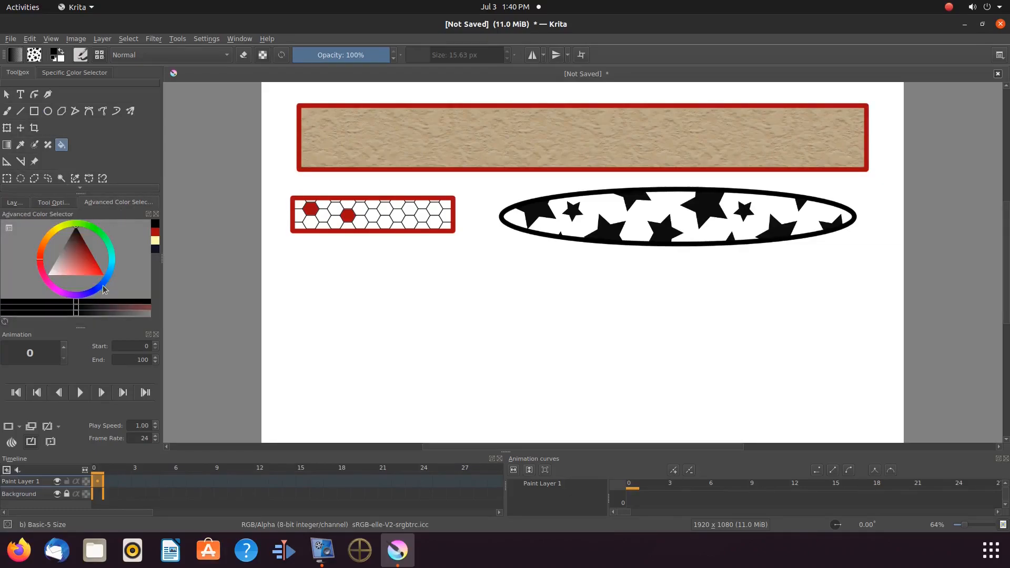
left_click(651, 219)
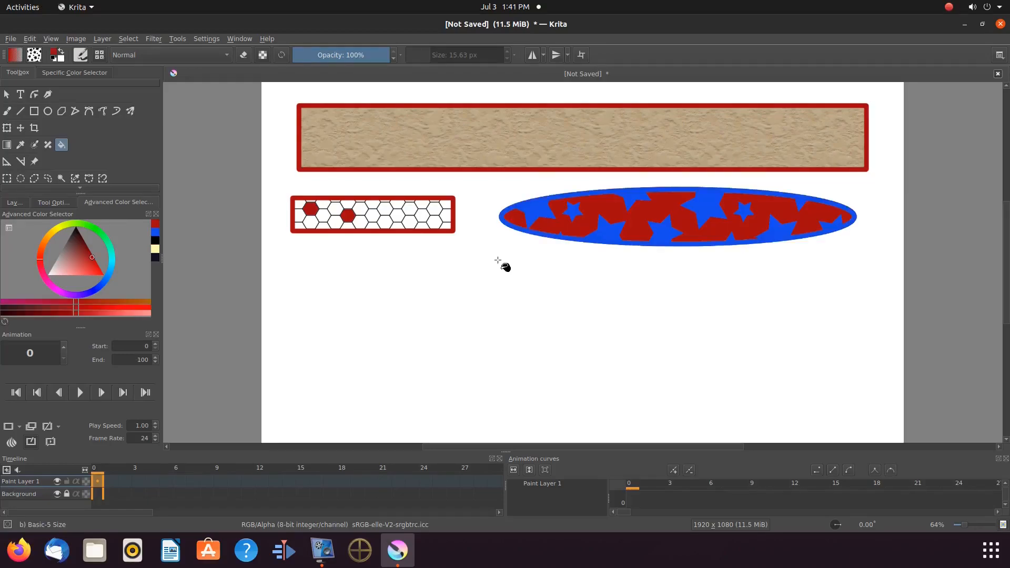
mouse_move(92, 157)
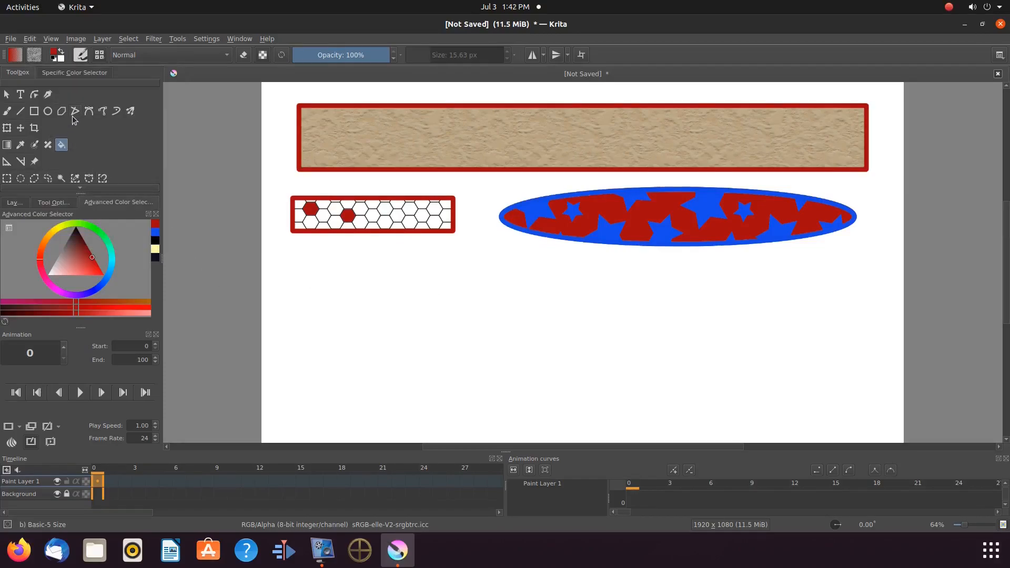
mouse_move(61, 111)
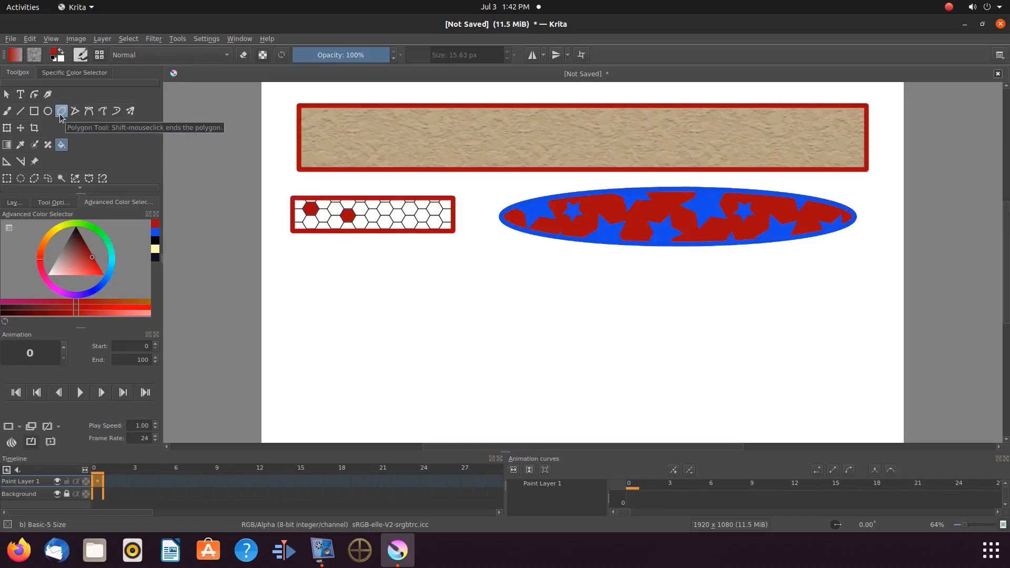
Choose the Polygon tool and set its Fill option to Pattern
left_click(52, 202)
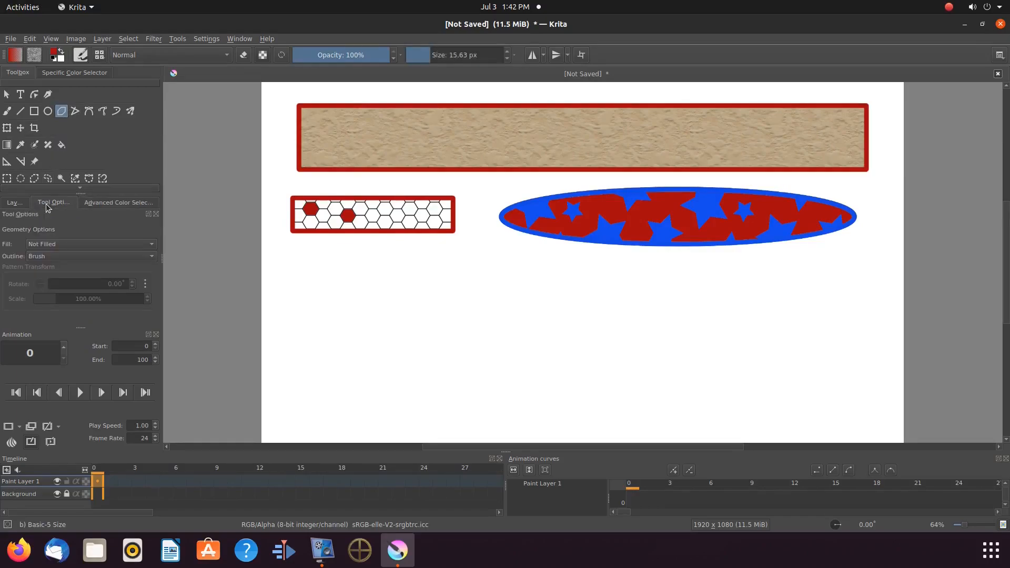
mouse_move(157, 250)
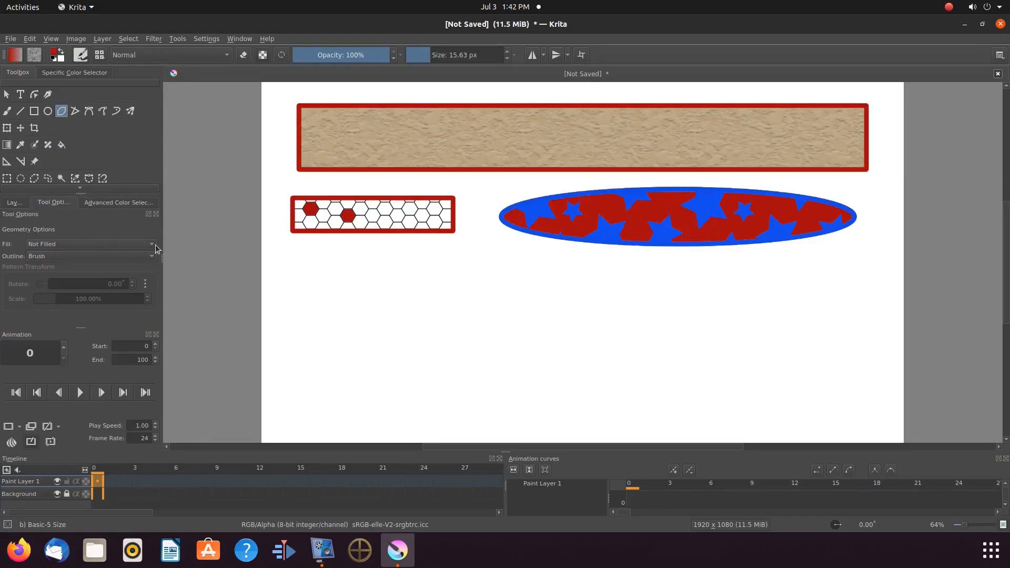
left_click(150, 244)
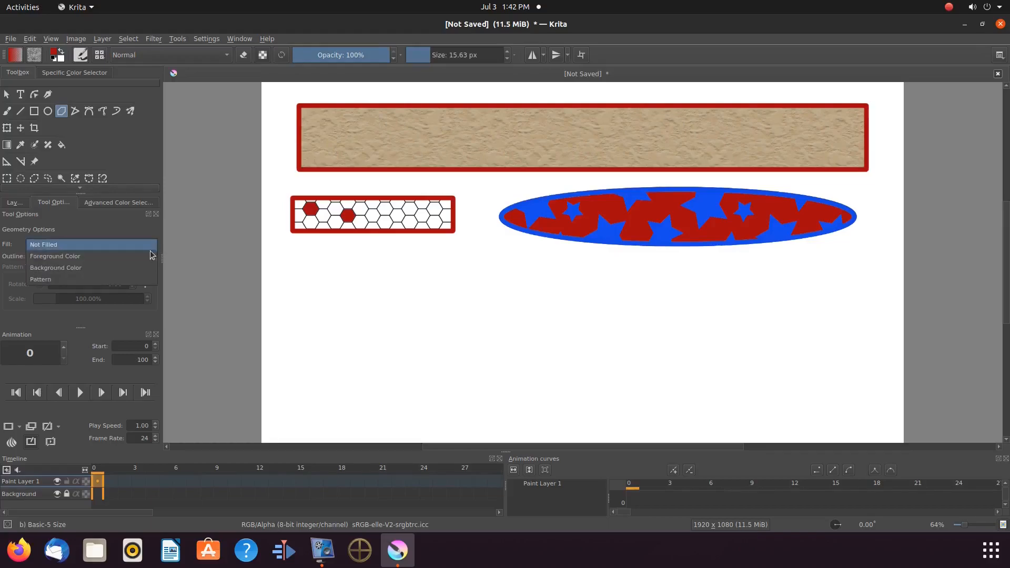
left_click(40, 280)
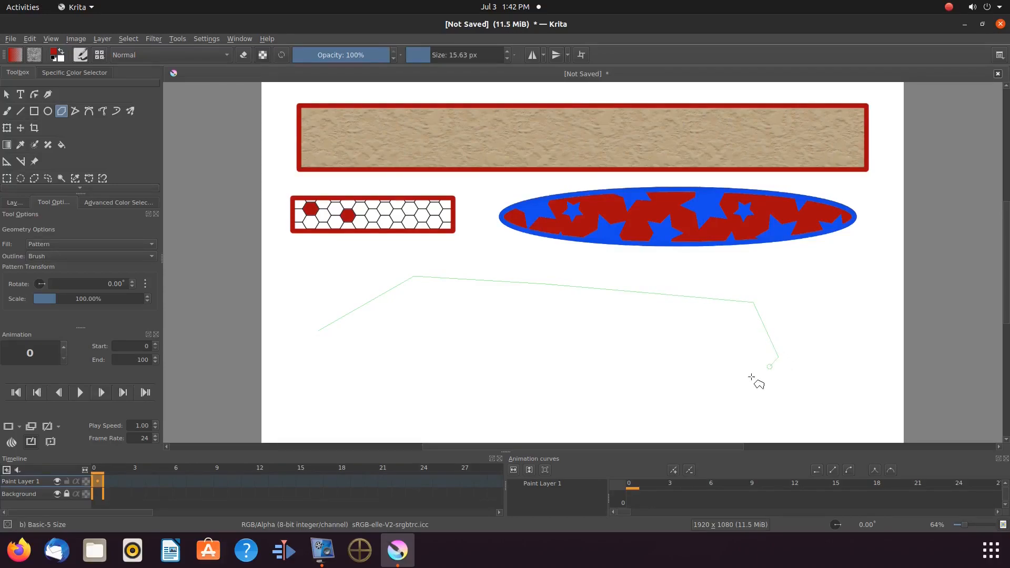
Add another corner to the large polygon below the ellipse
left_click(602, 403)
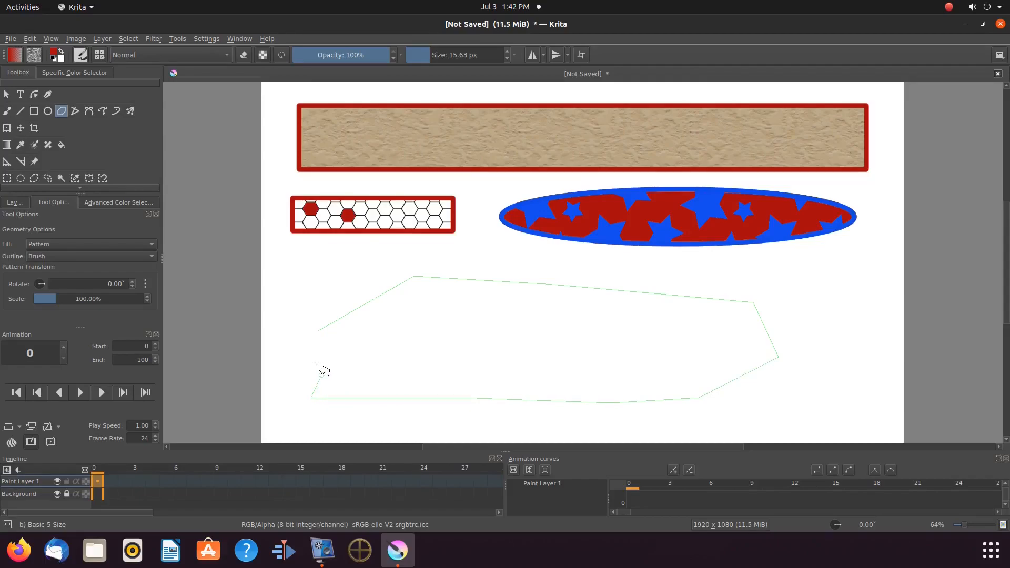
mouse_move(322, 332)
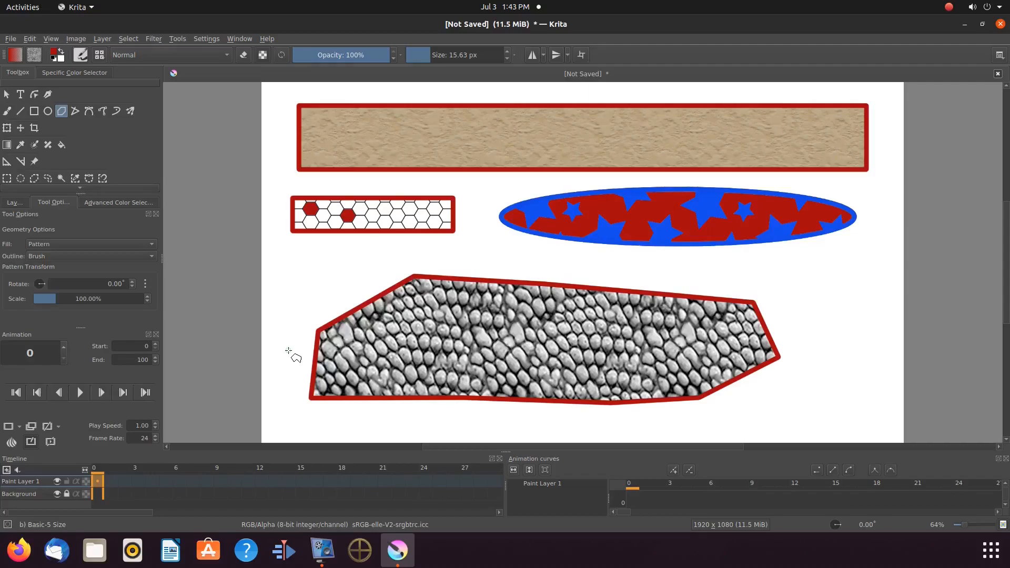
mouse_move(167, 245)
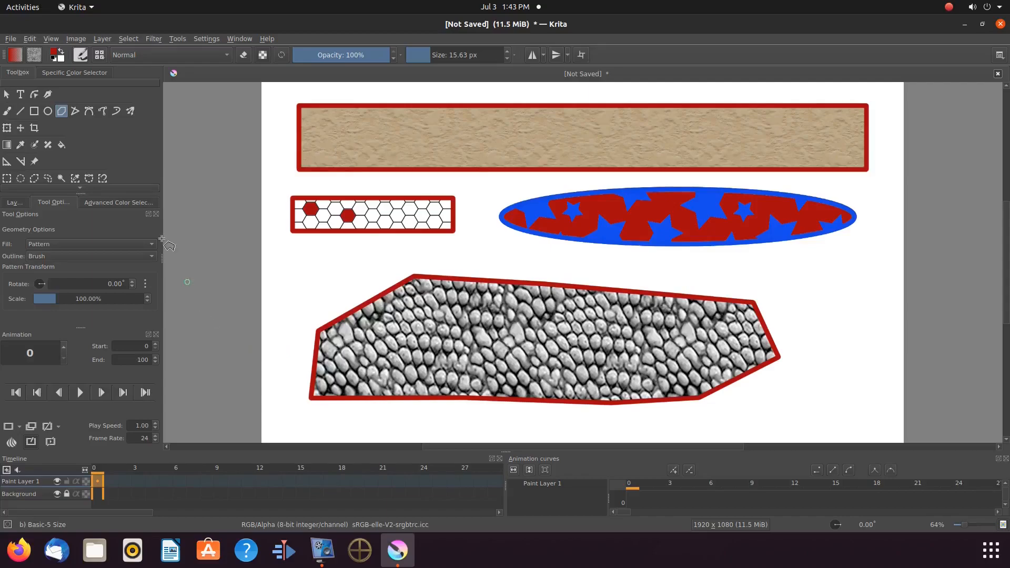
mouse_move(108, 227)
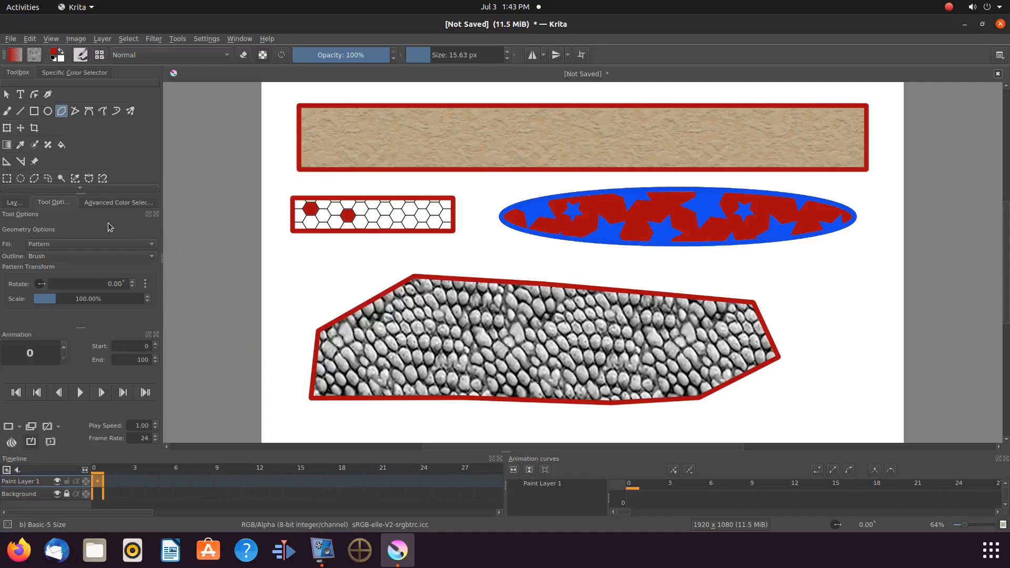
mouse_move(158, 249)
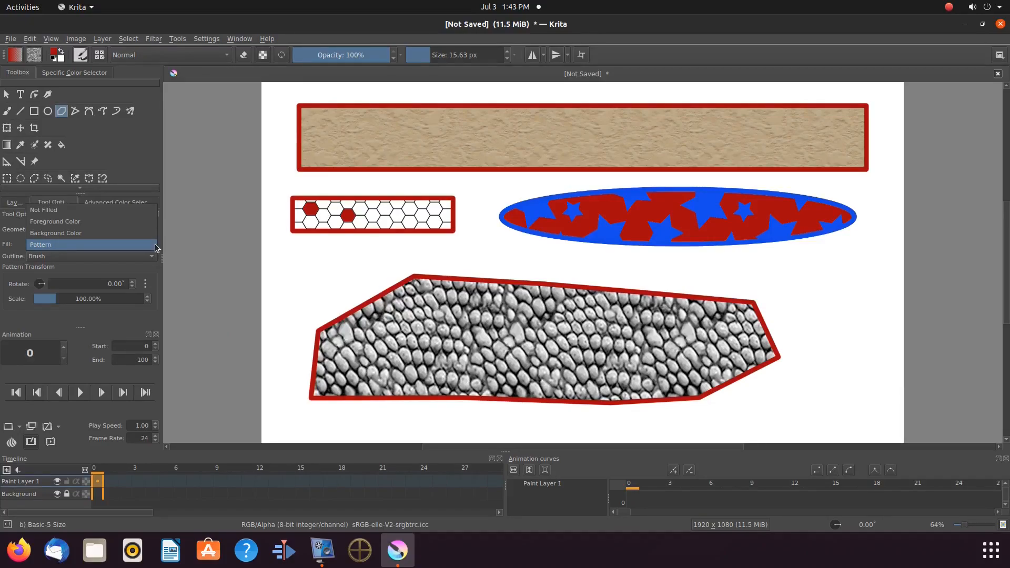
mouse_move(68, 232)
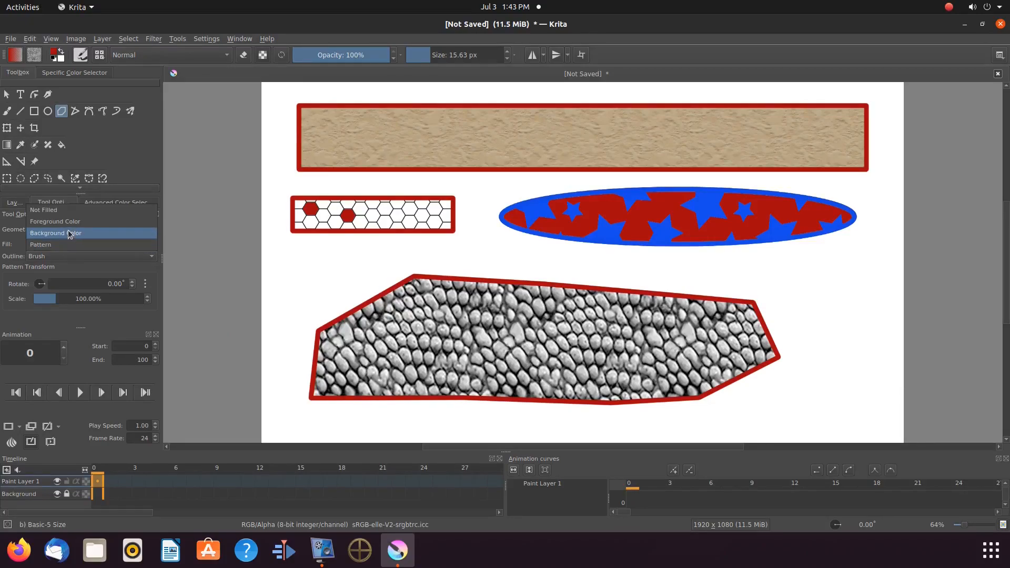
mouse_move(68, 222)
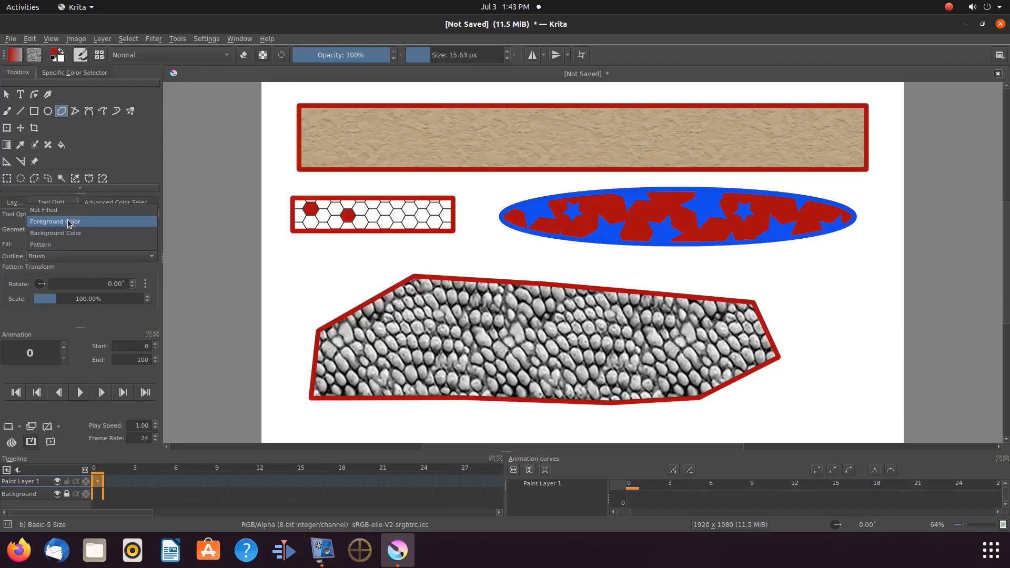
mouse_move(103, 227)
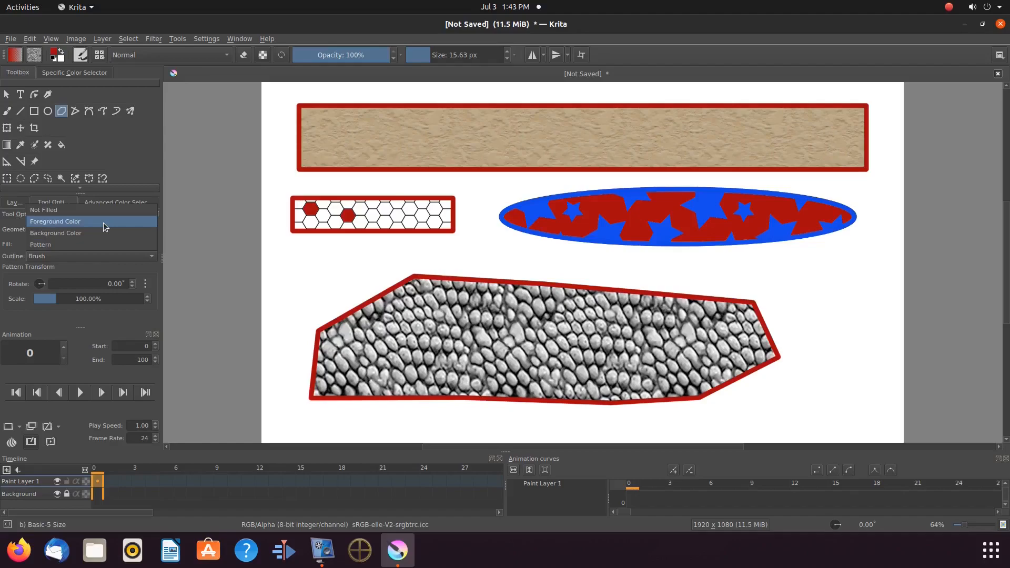
mouse_move(77, 223)
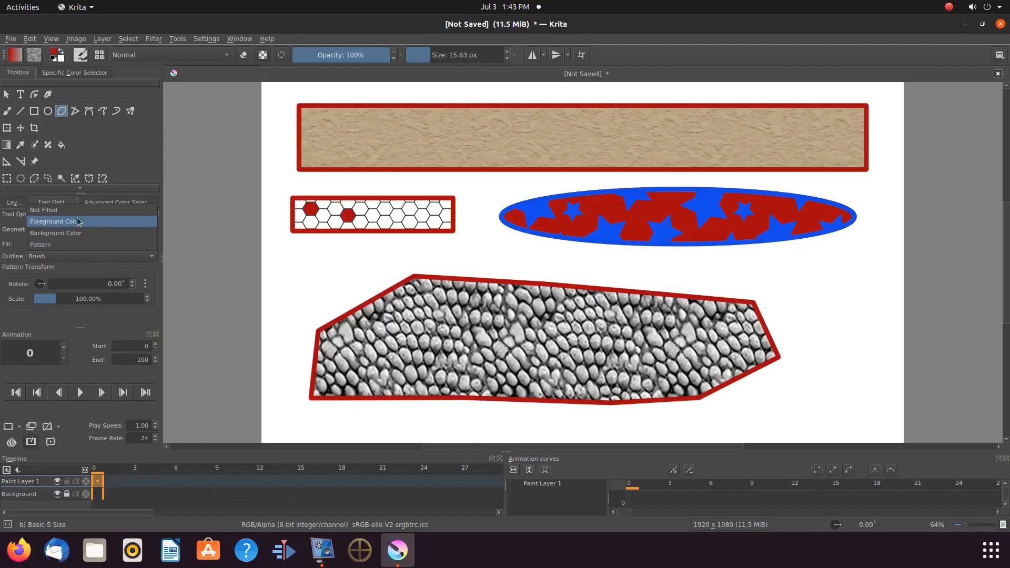
mouse_move(58, 212)
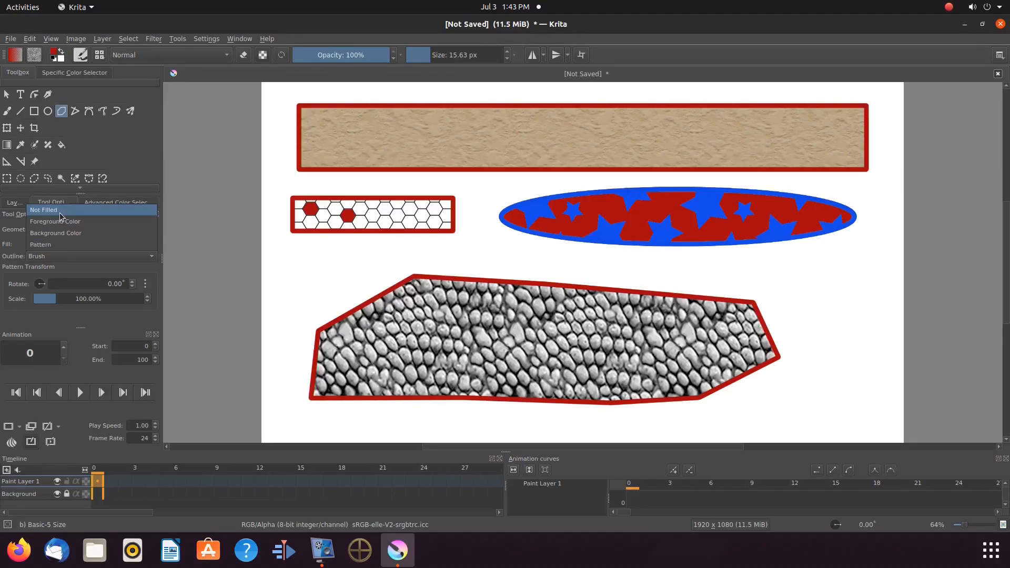
Set the shape Fill option to Not Filled
left_click(44, 209)
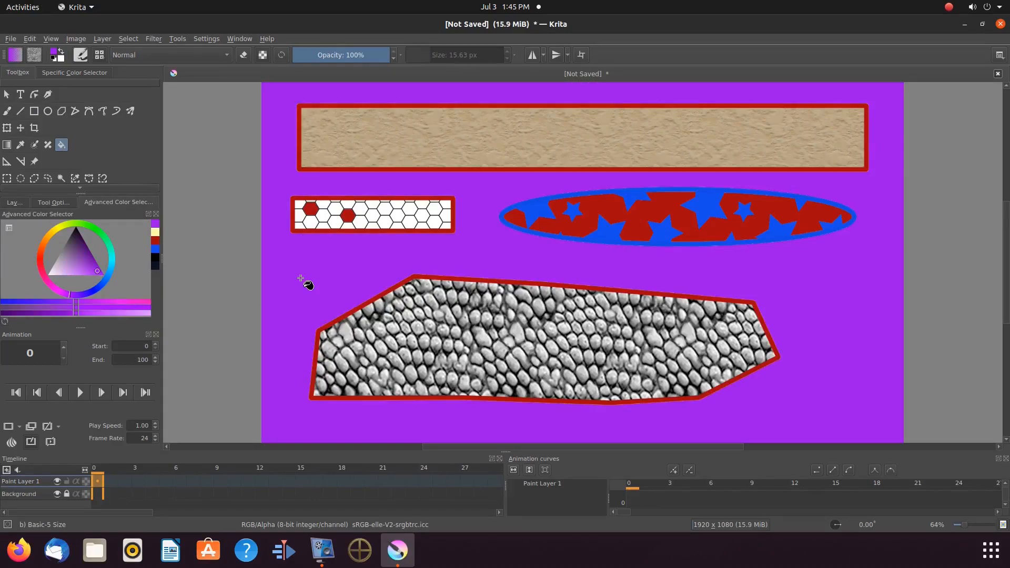
mouse_move(227, 210)
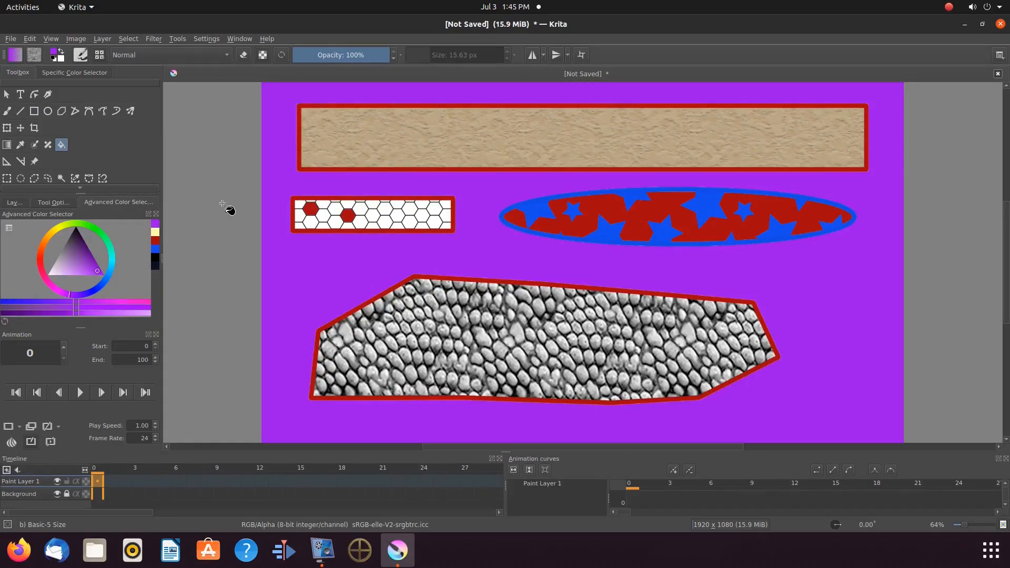
mouse_move(144, 148)
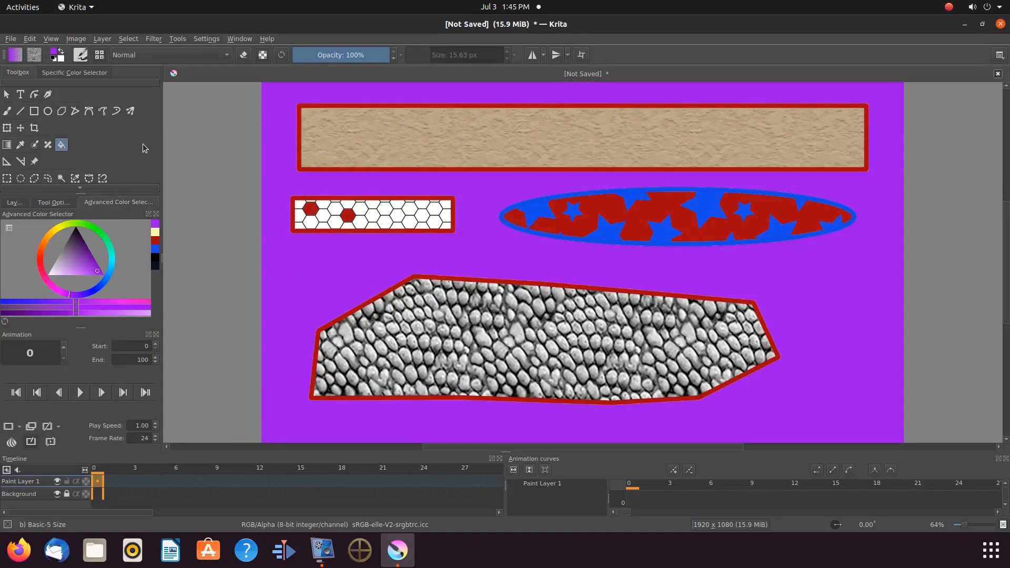
Select the Text tool to begin adding text
left_click(20, 94)
type("From Grep Haxs")
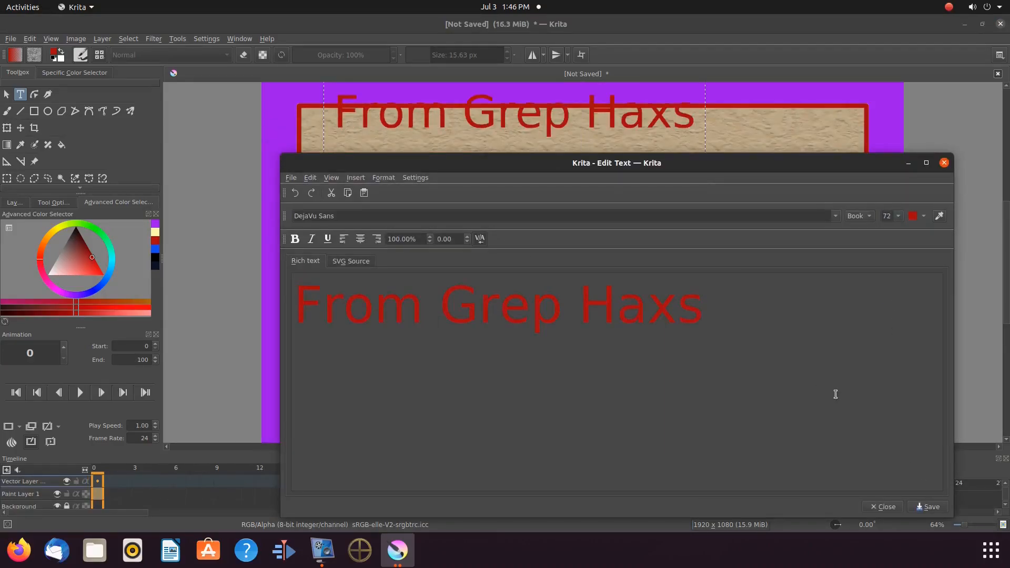
Save the red 72pt DejaVu Sans 'From Grep Haxs' text, then return to the brush tool
left_click(882, 506)
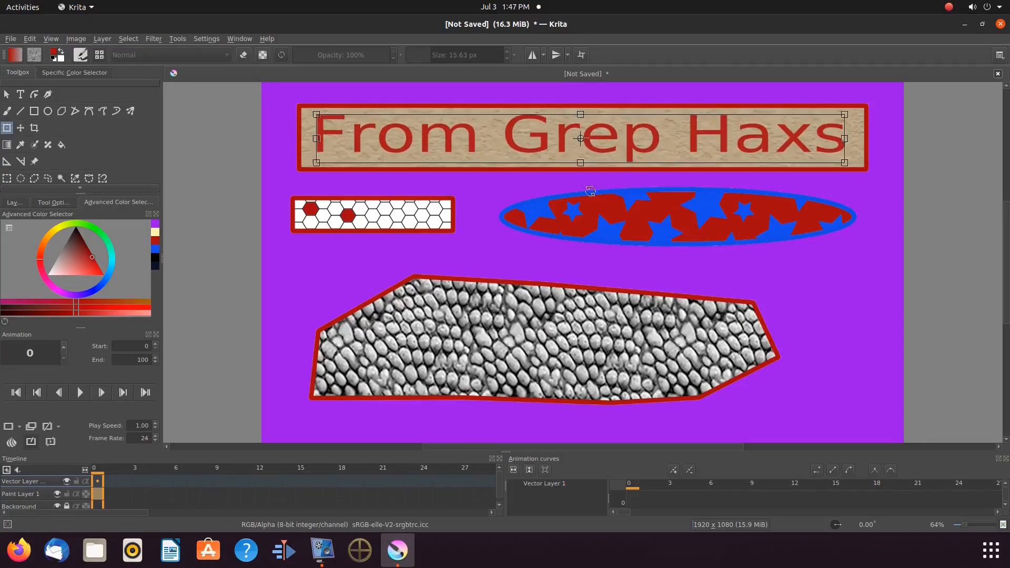
left_click(7, 112)
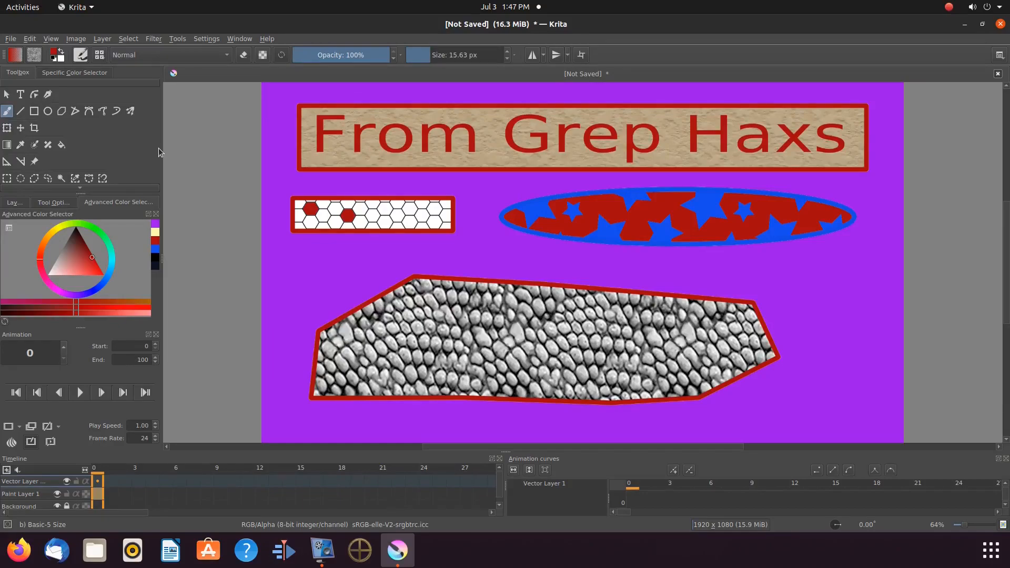
mouse_move(17, 252)
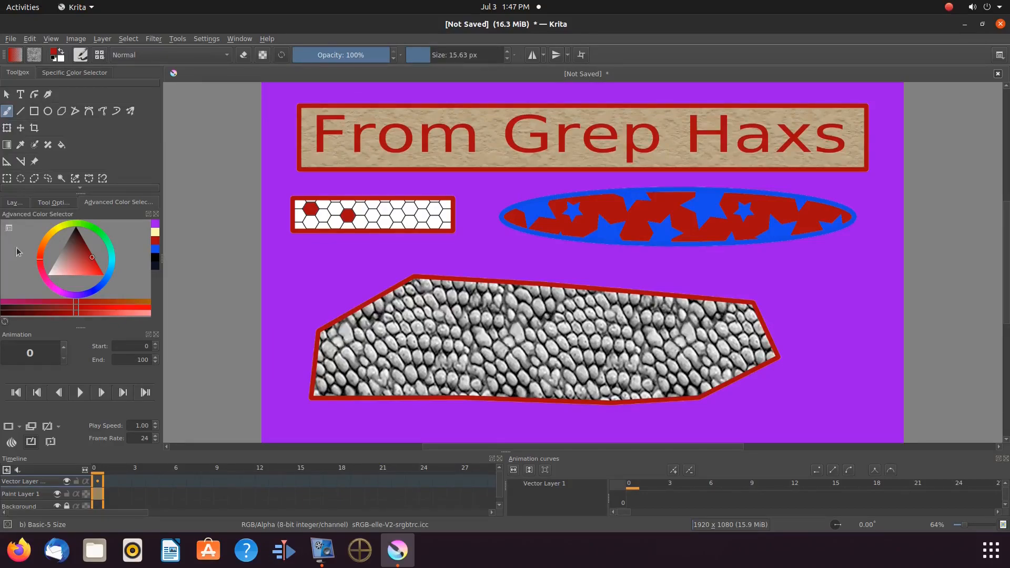
Merge Vector Layer 1 with the paint layer below it
right_click(71, 255)
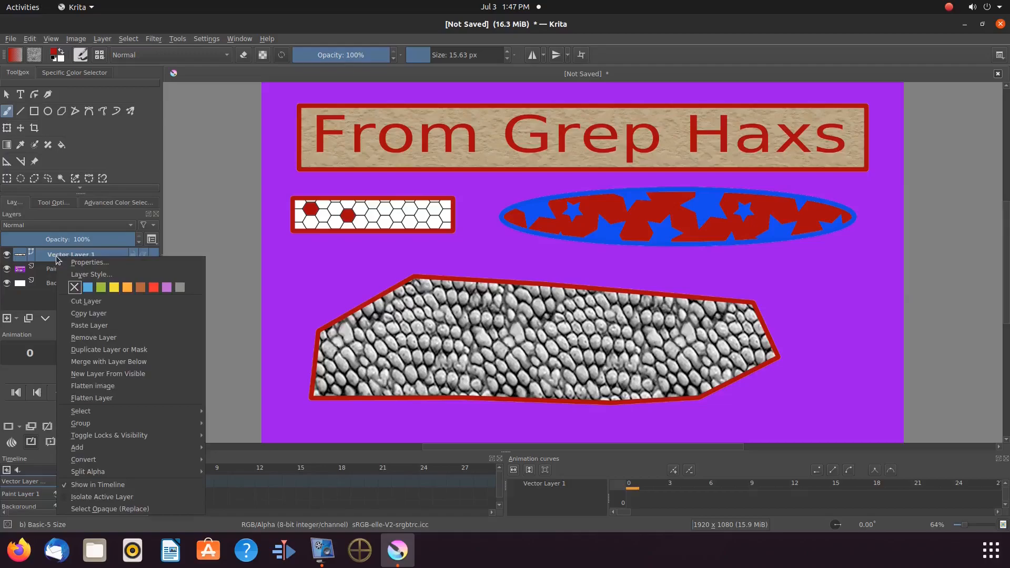
left_click(94, 336)
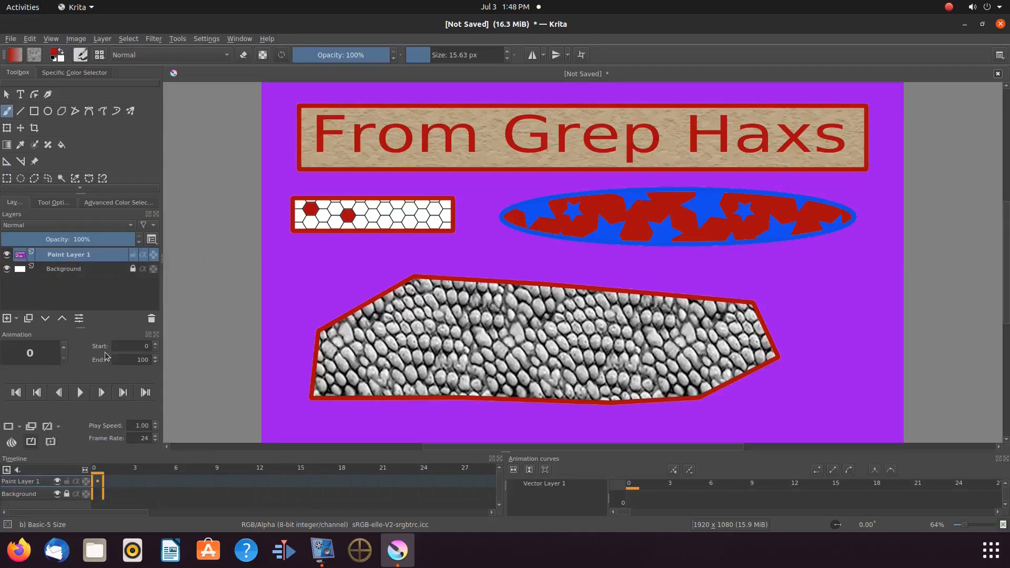